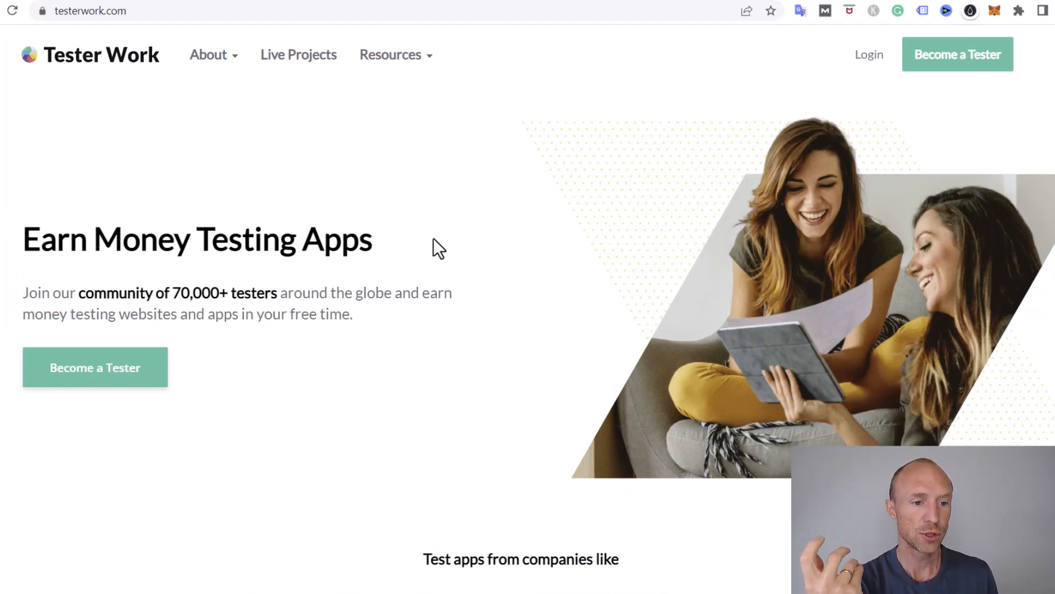
- Browse the Tester Work page and select an item in the top navigation
{"action": "scroll", "scroll_direction": "down", "scroll_amount": 3}
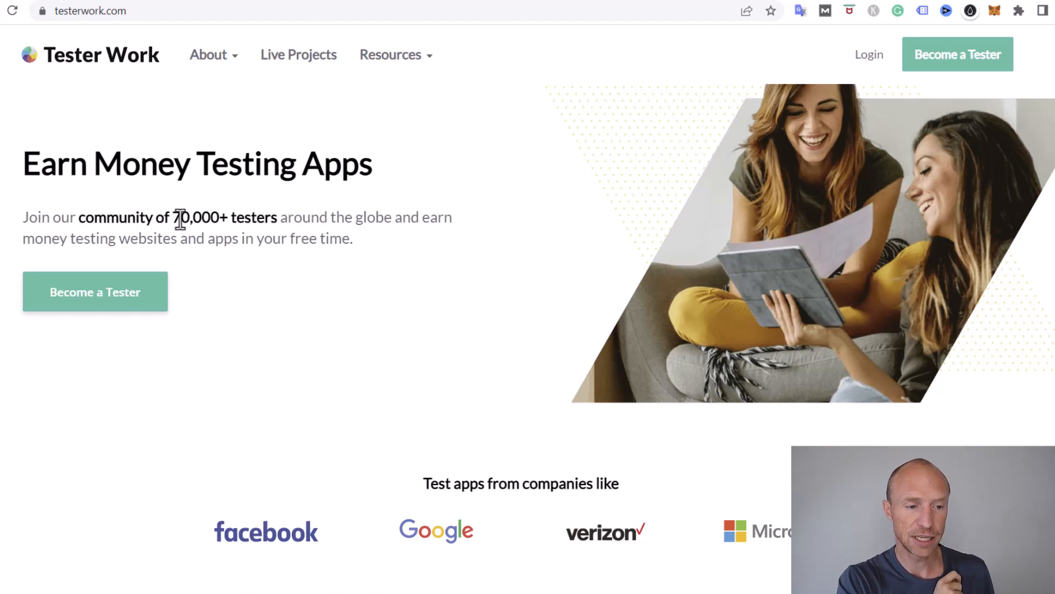
{"action": "mouse_move", "coordinate": [387, 243]}
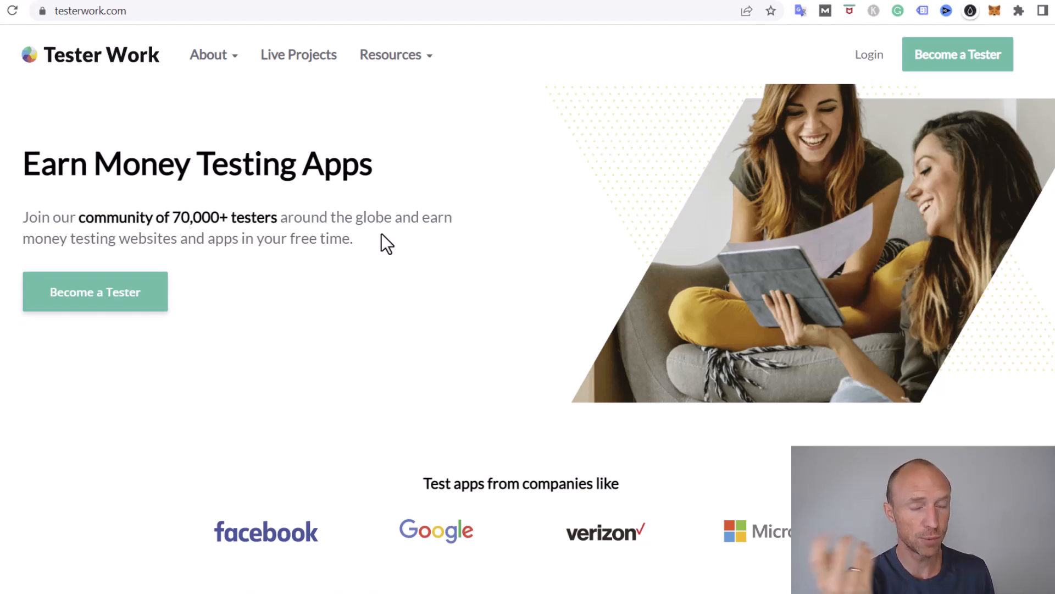
{"action": "mouse_move", "coordinate": [113, 269]}
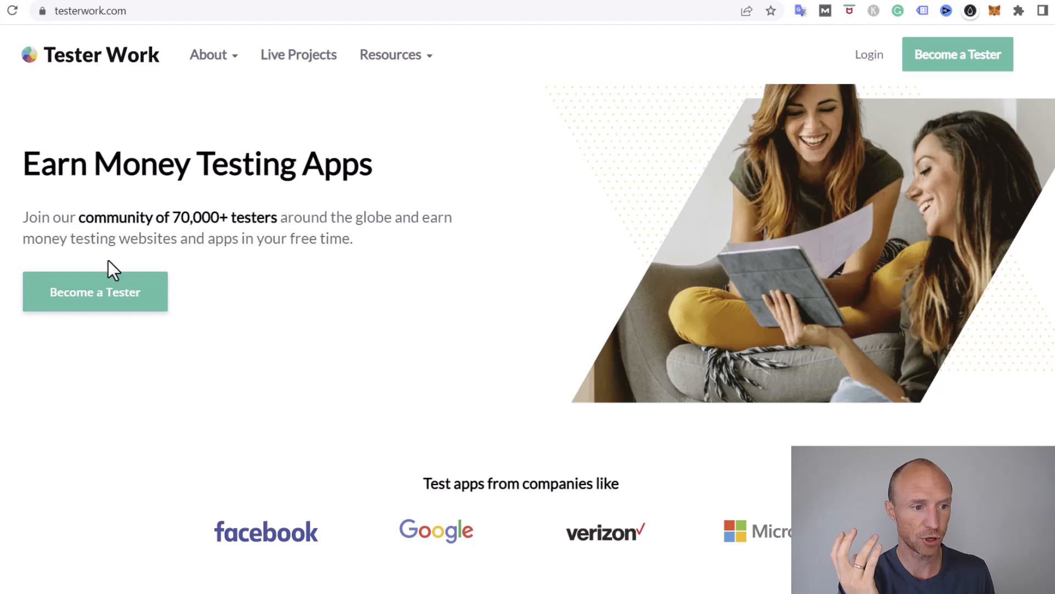
{"action": "scroll", "scroll_direction": "down", "scroll_amount": 3}
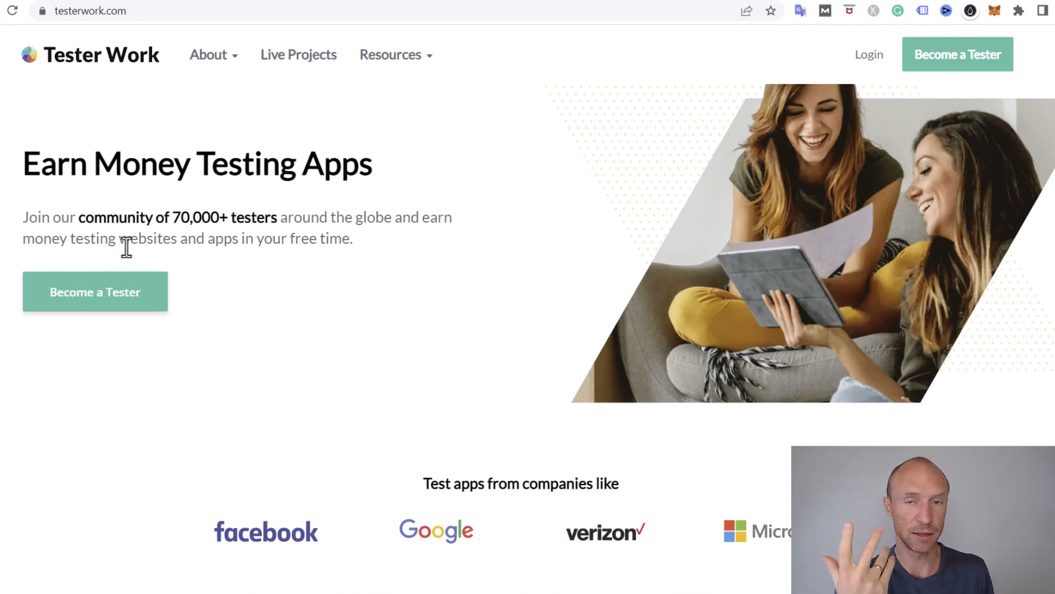
{"action": "scroll", "scroll_direction": "down", "scroll_amount": 3}
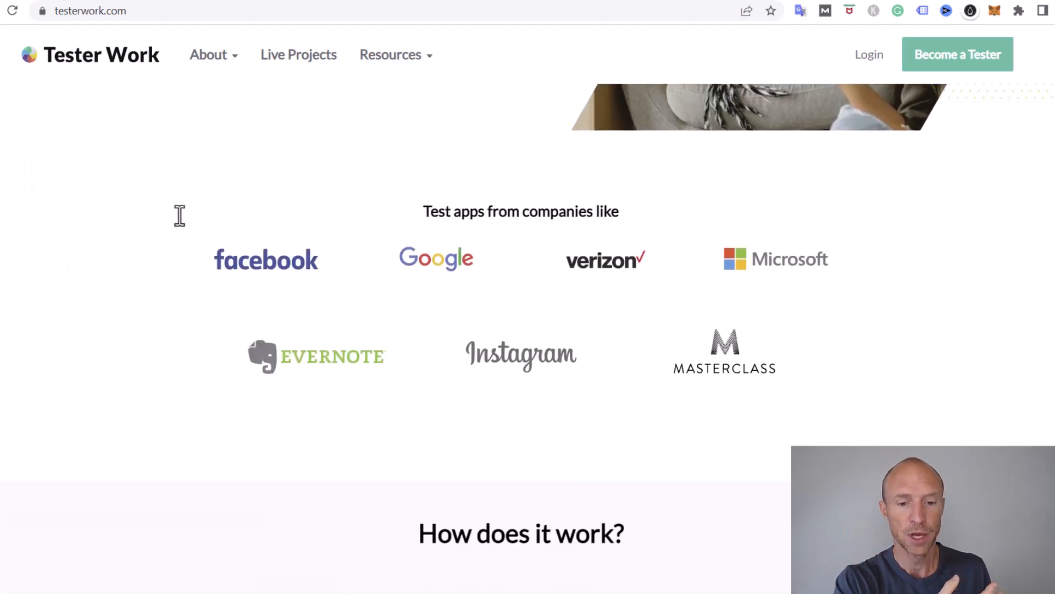
{"action": "scroll", "scroll_direction": "down", "scroll_amount": 3}
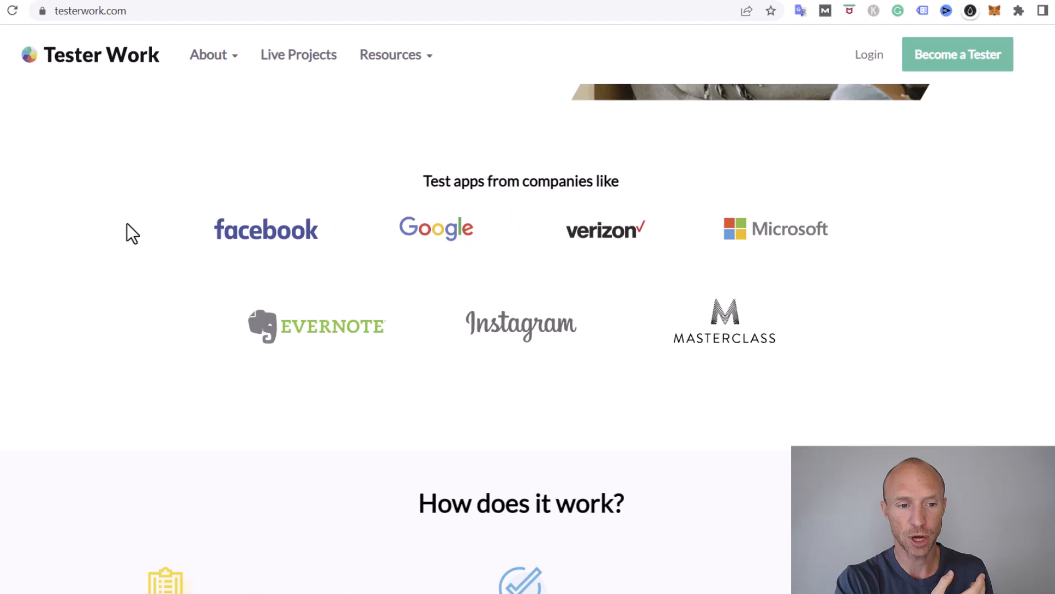
{"action": "mouse_move", "coordinate": [754, 266]}
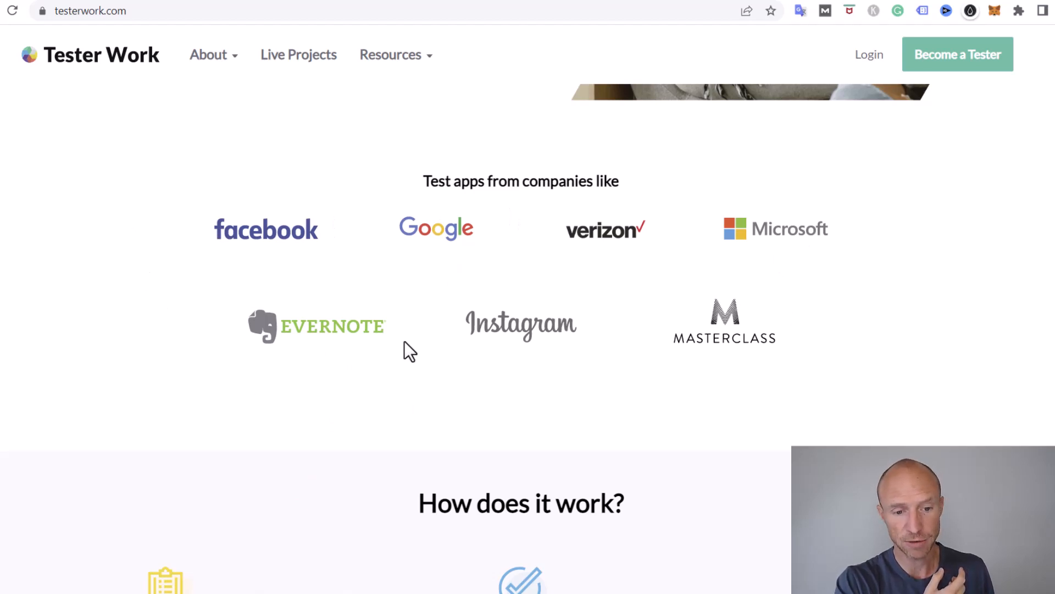
{"action": "scroll", "scroll_direction": "down", "scroll_amount": 3}
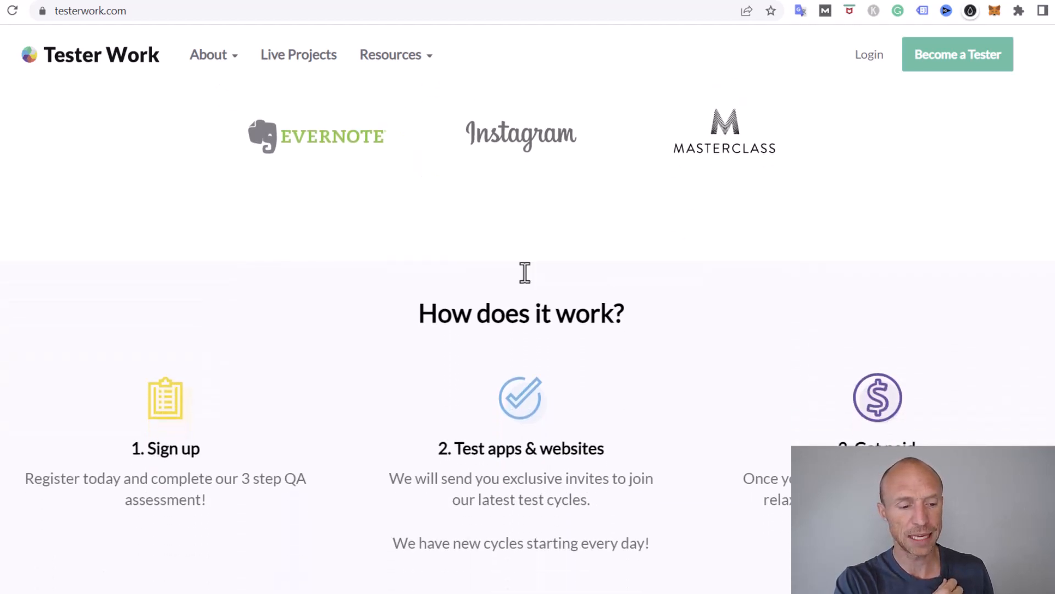
{"action": "scroll", "scroll_direction": "up", "scroll_amount": 3}
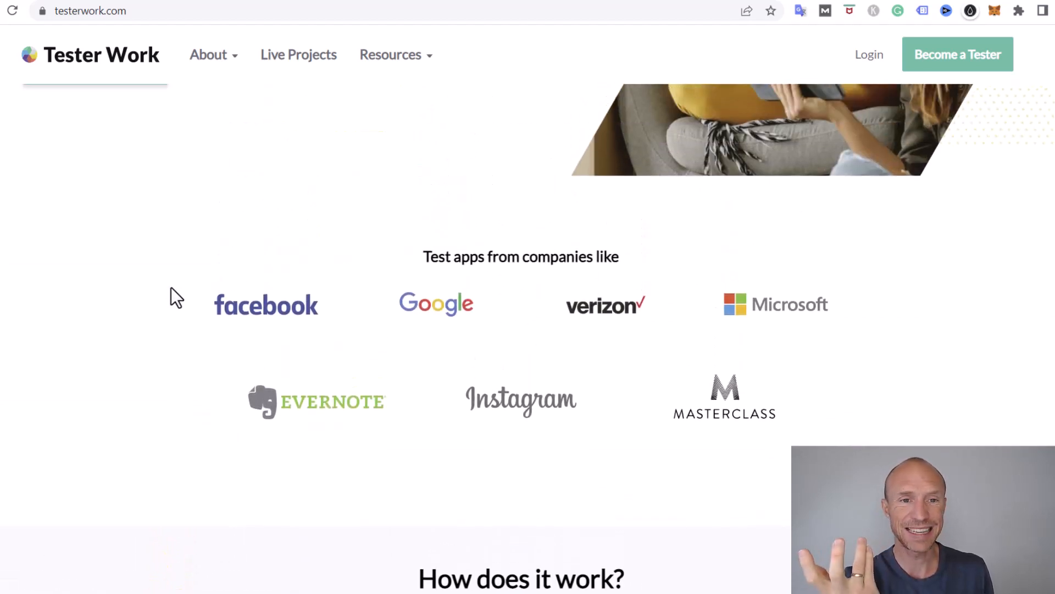
{"action": "scroll", "scroll_direction": "up", "scroll_amount": 3}
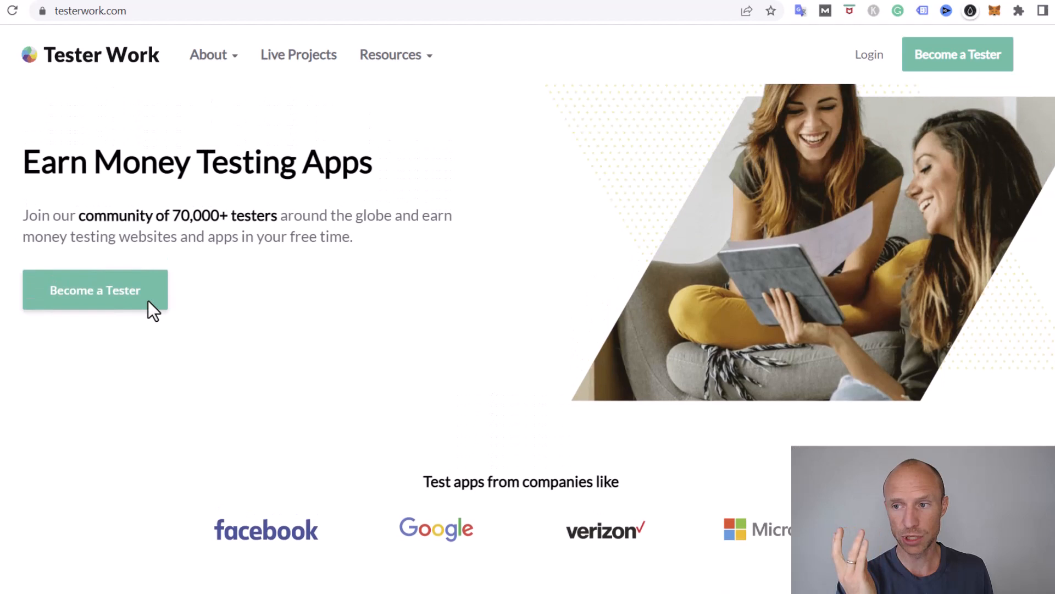
{"action": "scroll", "scroll_direction": "down", "scroll_amount": 3}
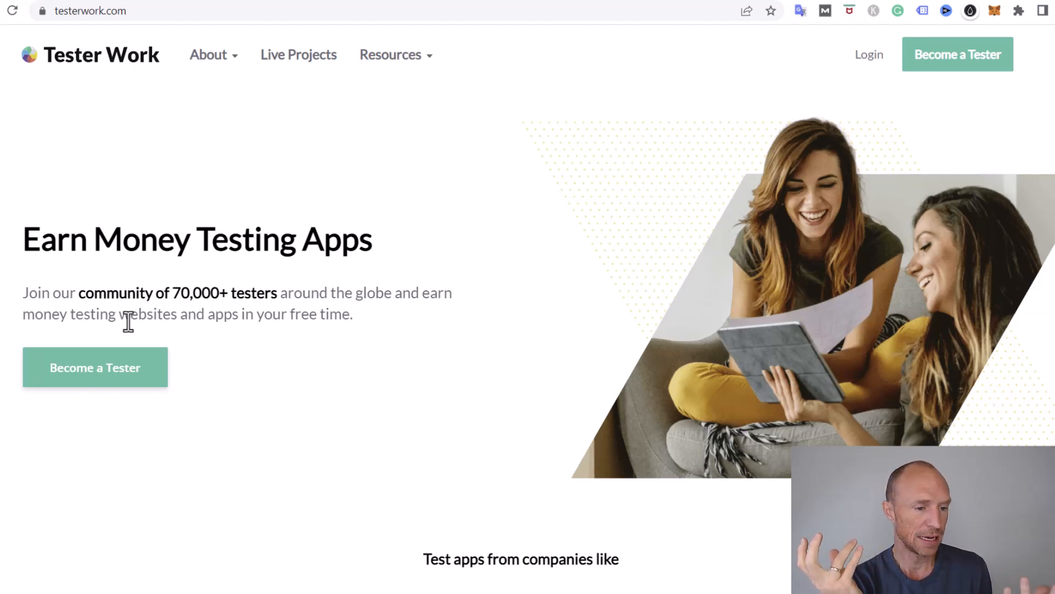
{"action": "scroll", "scroll_direction": "down", "scroll_amount": 3}
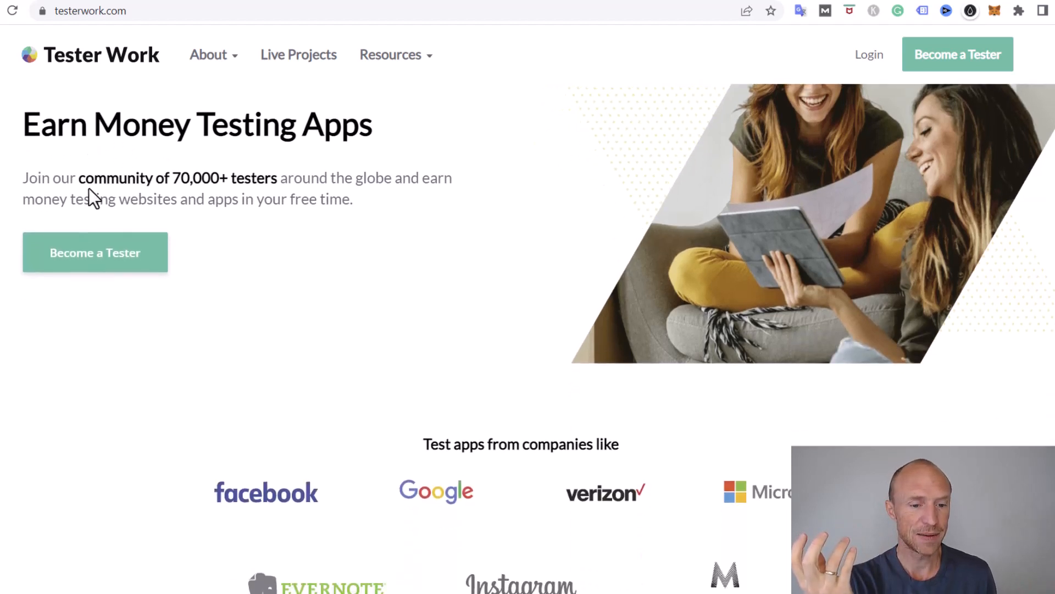
{"action": "scroll", "scroll_direction": "down", "scroll_amount": 3}
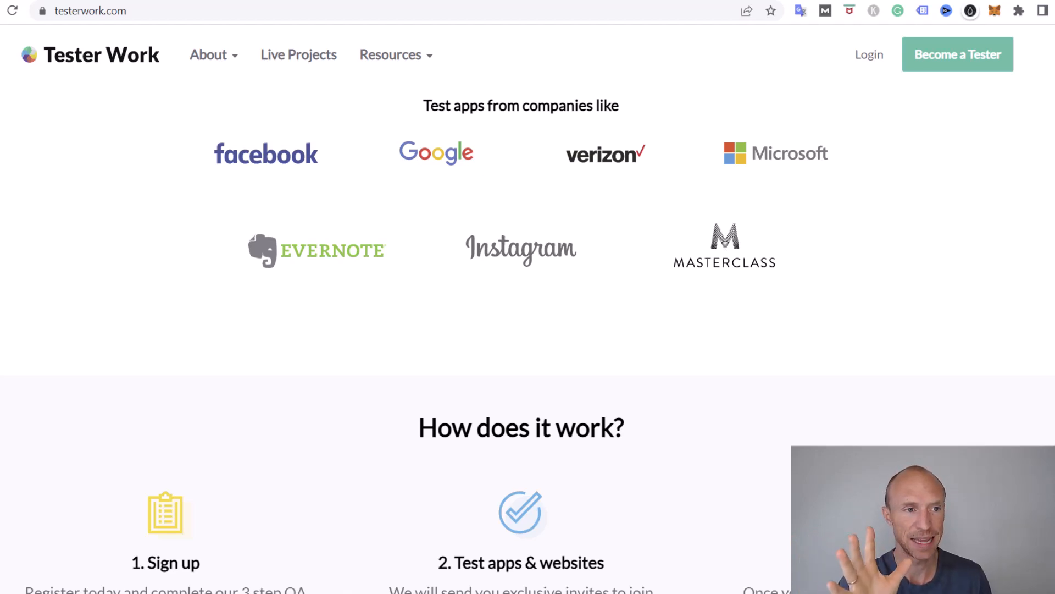
{"action": "left_click", "coordinate": [209, 55]}
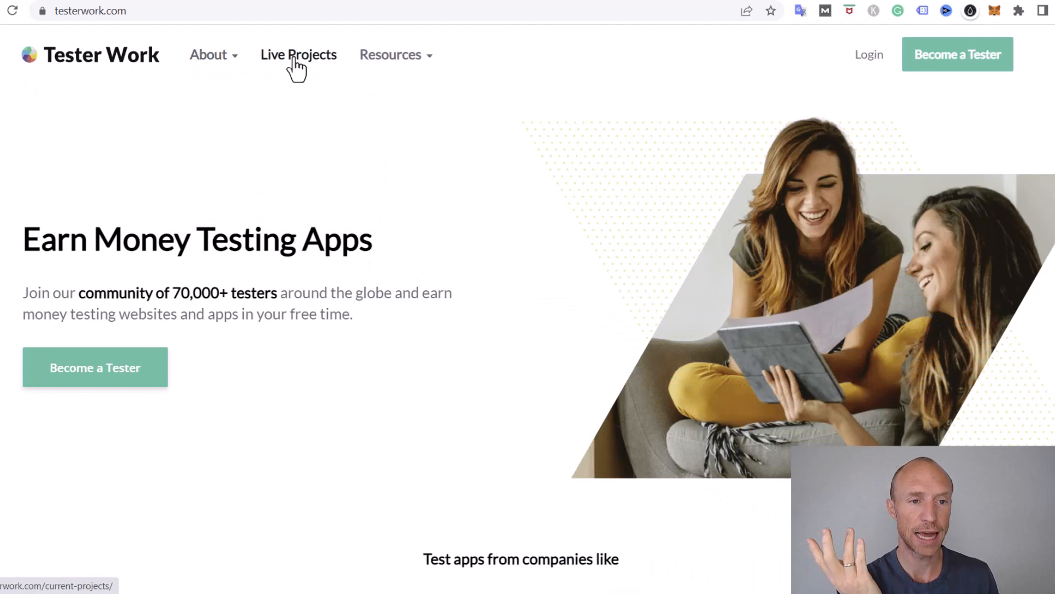
- Open Live Projects and scroll through the project cards and their requirements
{"action": "left_click", "coordinate": [298, 54]}
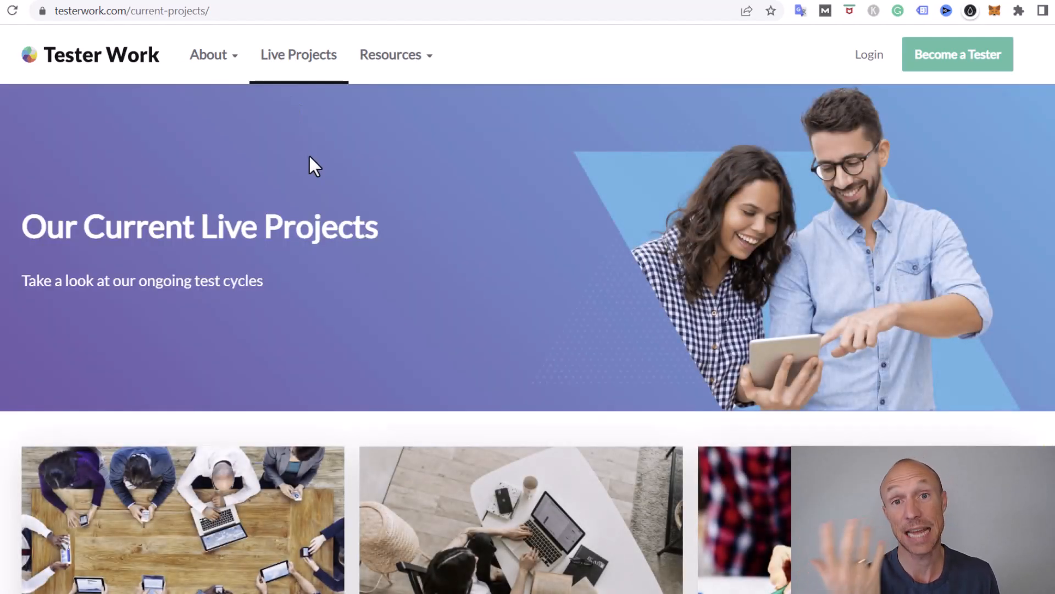
{"action": "scroll", "scroll_direction": "down", "scroll_amount": 3}
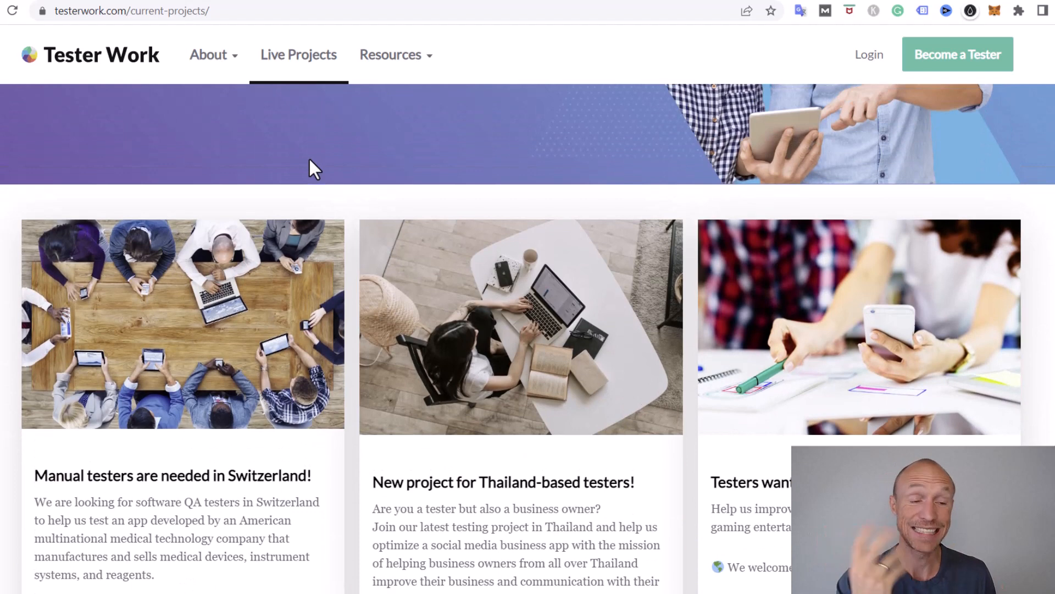
{"action": "scroll", "scroll_direction": "down", "scroll_amount": 3}
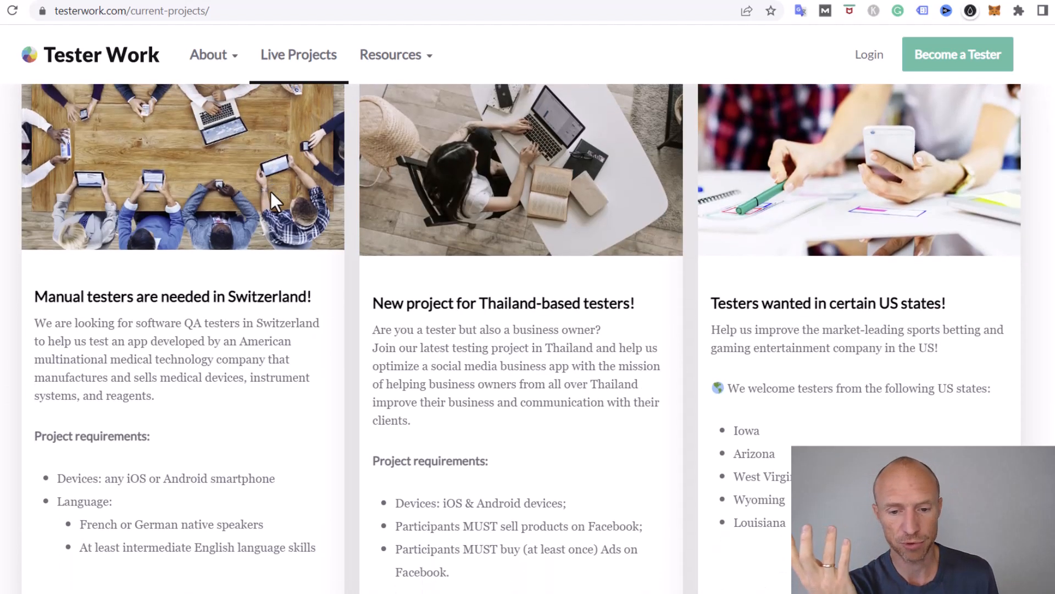
{"action": "scroll", "scroll_direction": "down", "scroll_amount": 3}
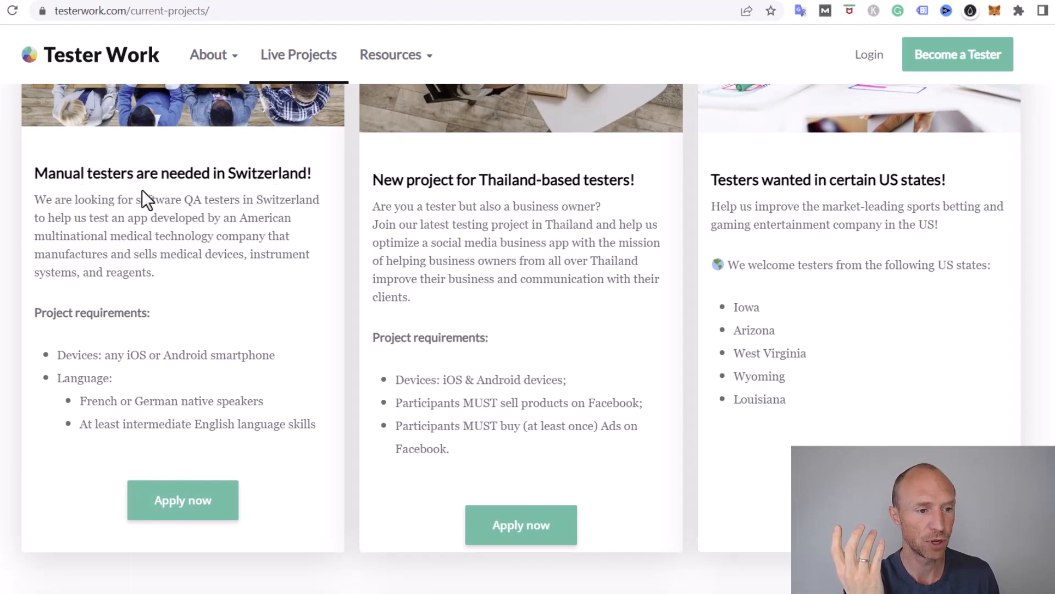
{"action": "mouse_move", "coordinate": [322, 237]}
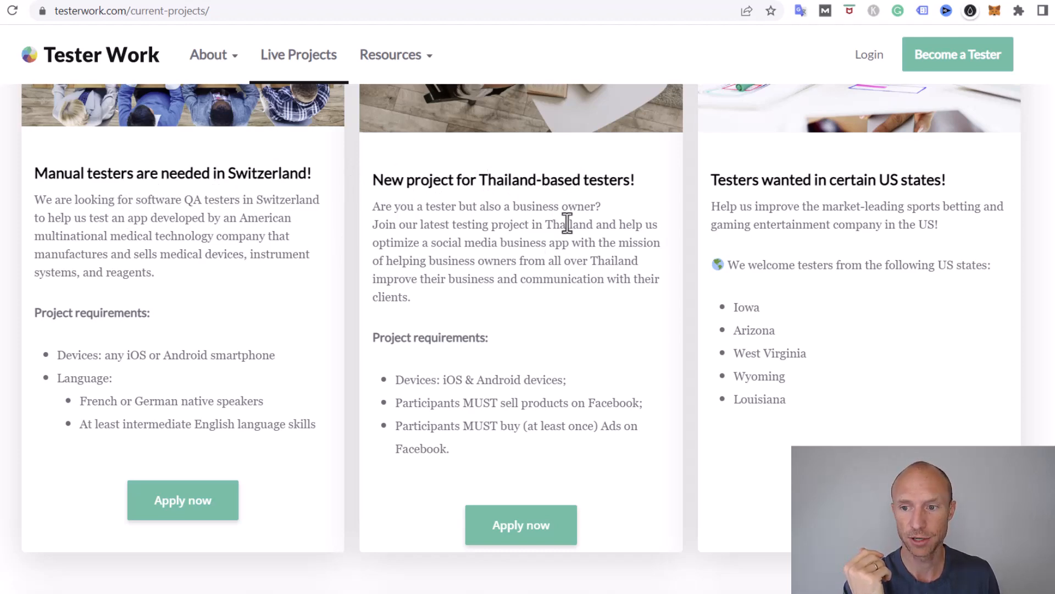
{"action": "scroll", "scroll_direction": "down", "scroll_amount": 3}
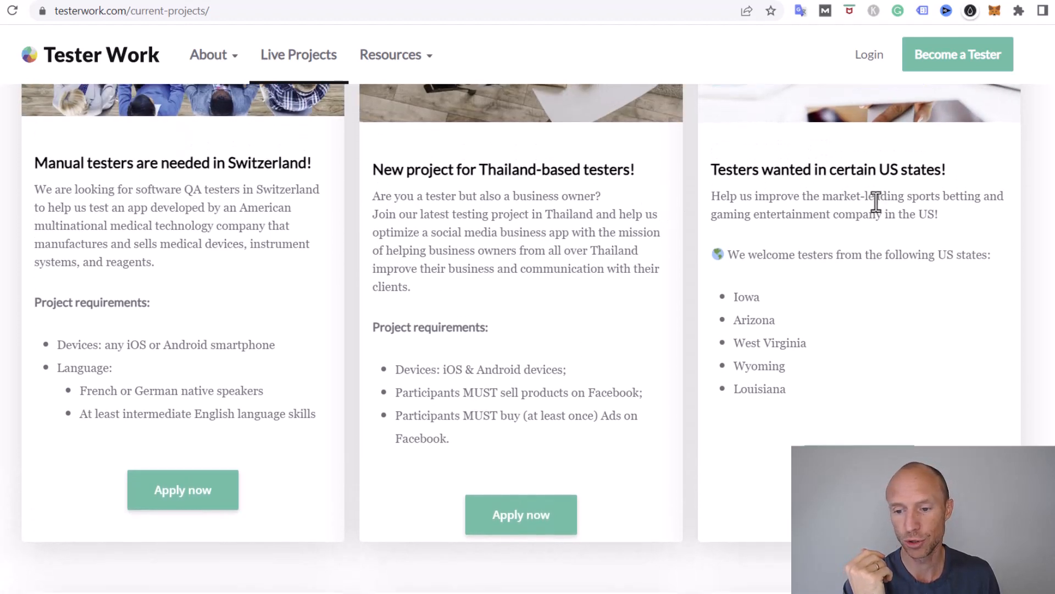
{"action": "scroll", "scroll_direction": "down", "scroll_amount": 3}
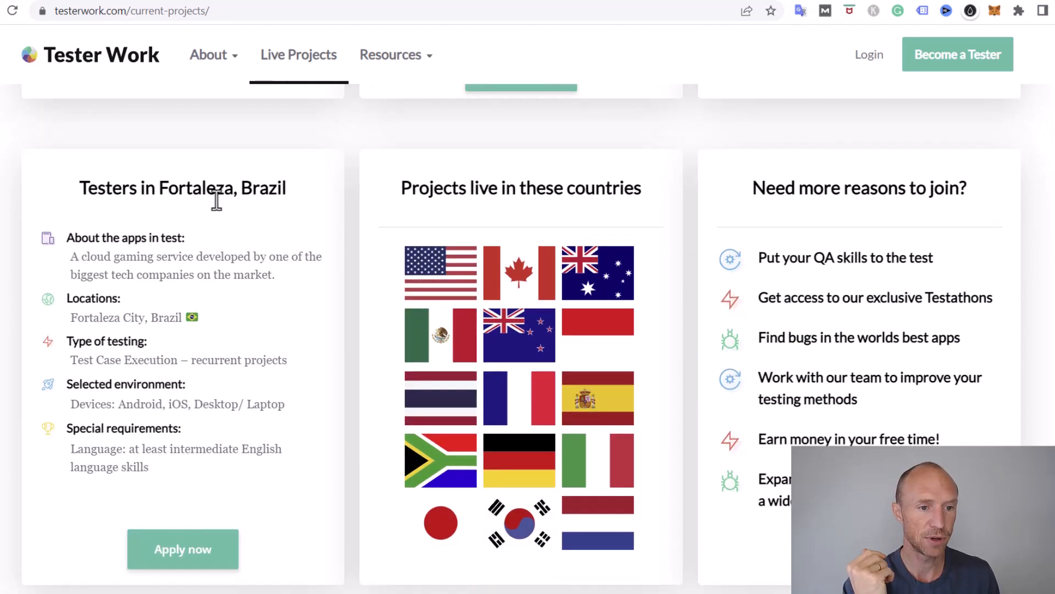
{"action": "scroll", "scroll_direction": "down", "scroll_amount": 3}
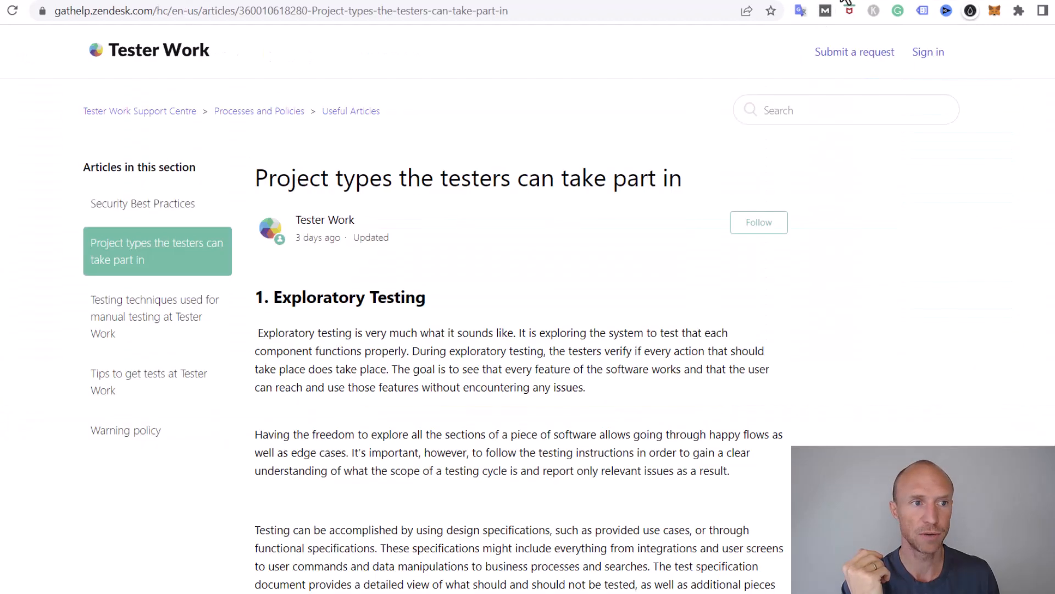
- Read the article's exploratory, test case execution and automated execution sections
{"action": "scroll", "scroll_direction": "down", "scroll_amount": 3}
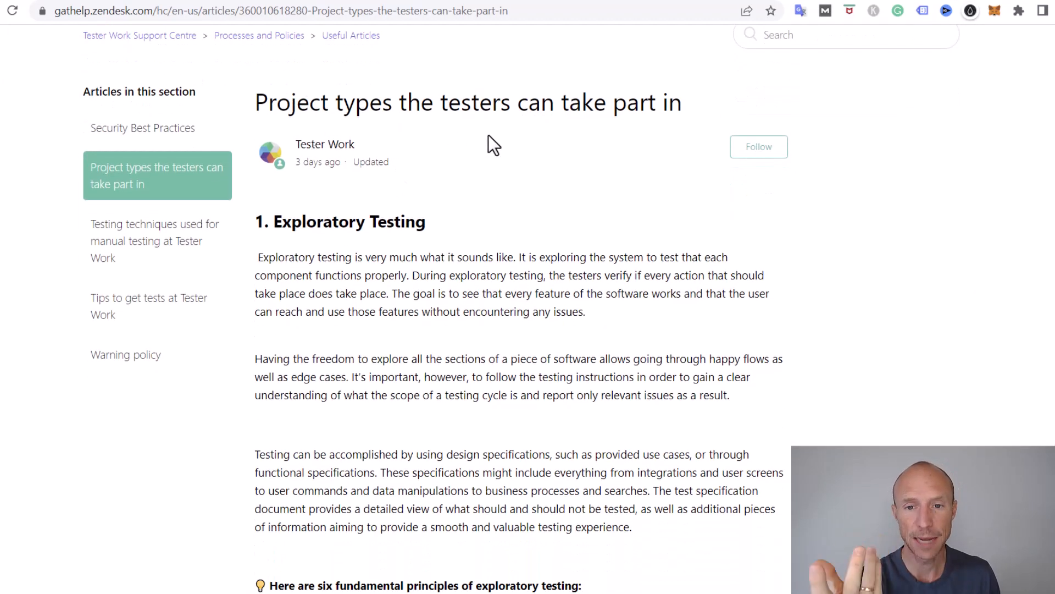
{"action": "scroll", "scroll_direction": "down", "scroll_amount": 3}
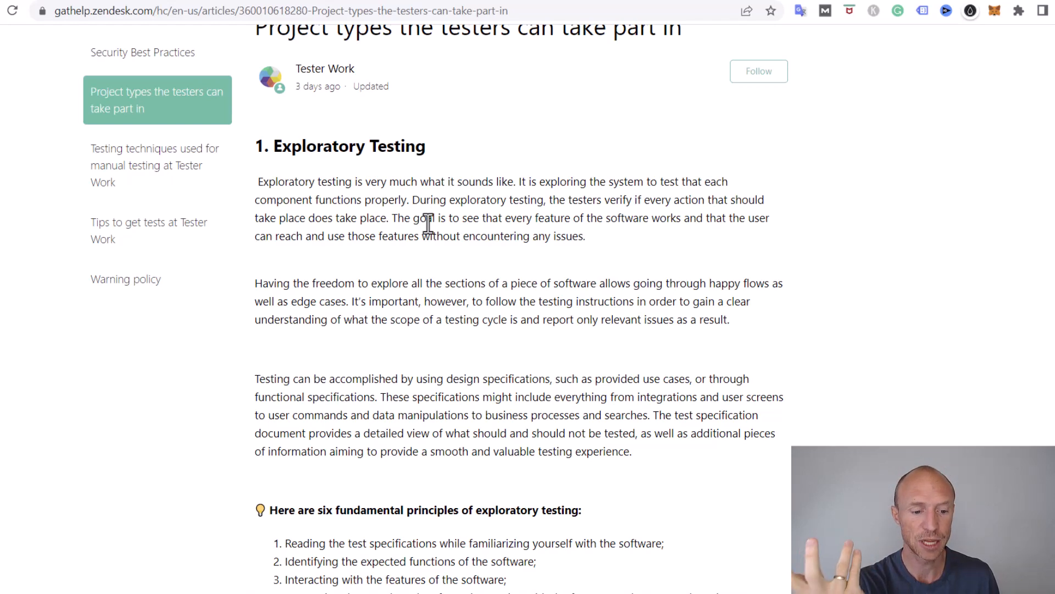
{"action": "scroll", "scroll_direction": "down", "scroll_amount": 3}
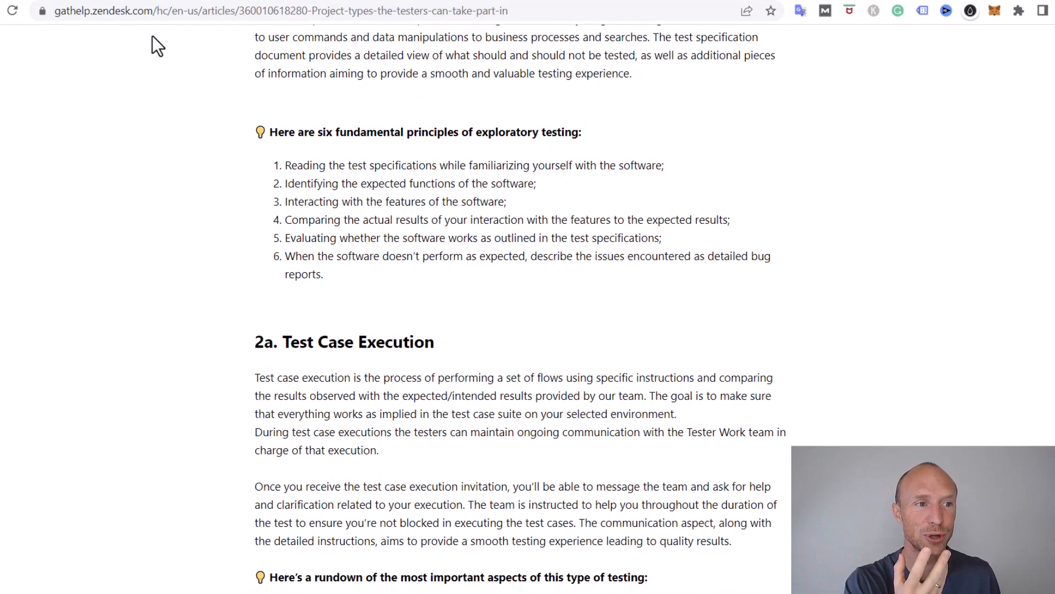
{"action": "scroll", "scroll_direction": "down", "scroll_amount": 3}
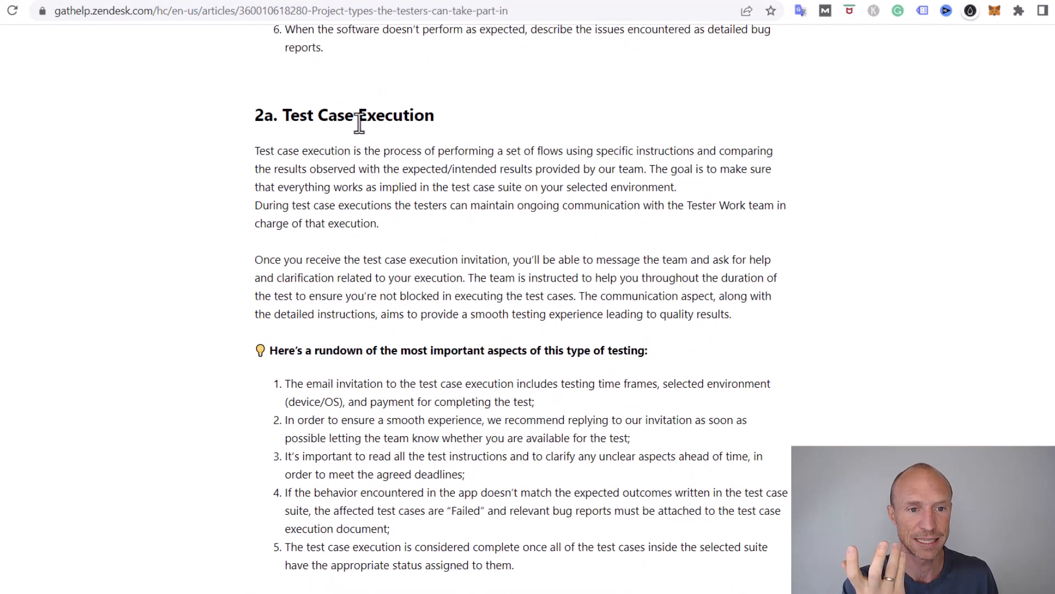
{"action": "scroll", "scroll_direction": "down", "scroll_amount": 3}
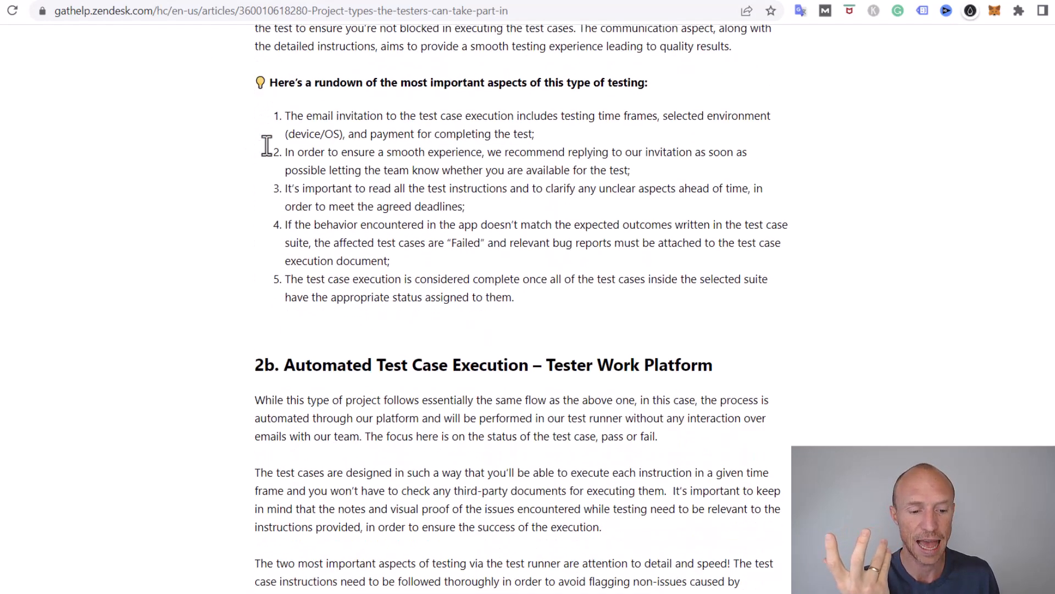
{"action": "scroll", "scroll_direction": "down", "scroll_amount": 3}
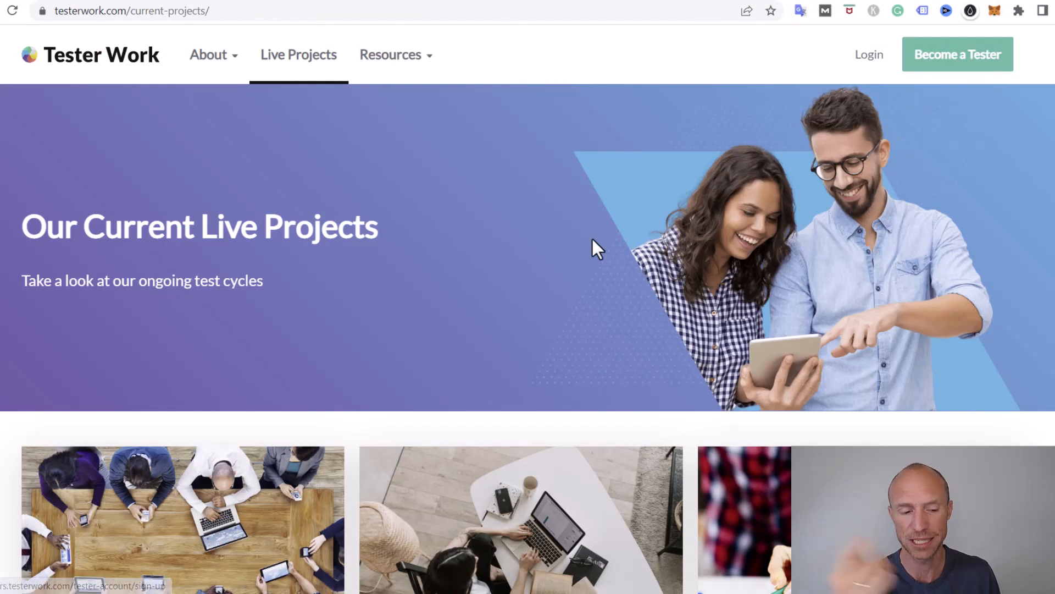
{"action": "mouse_move", "coordinate": [517, 277]}
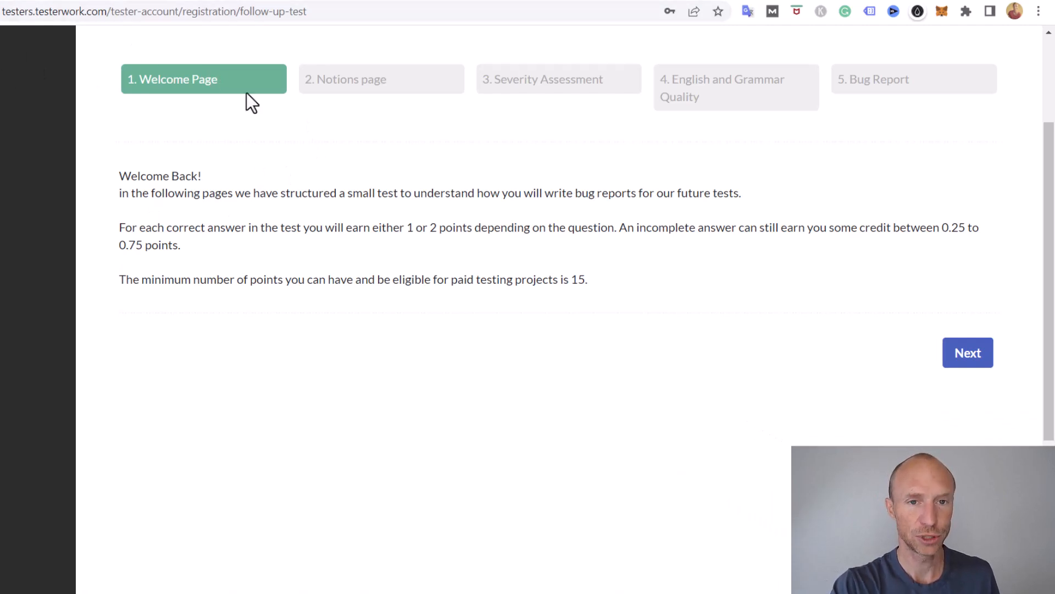
{"action": "mouse_move", "coordinate": [132, 99]}
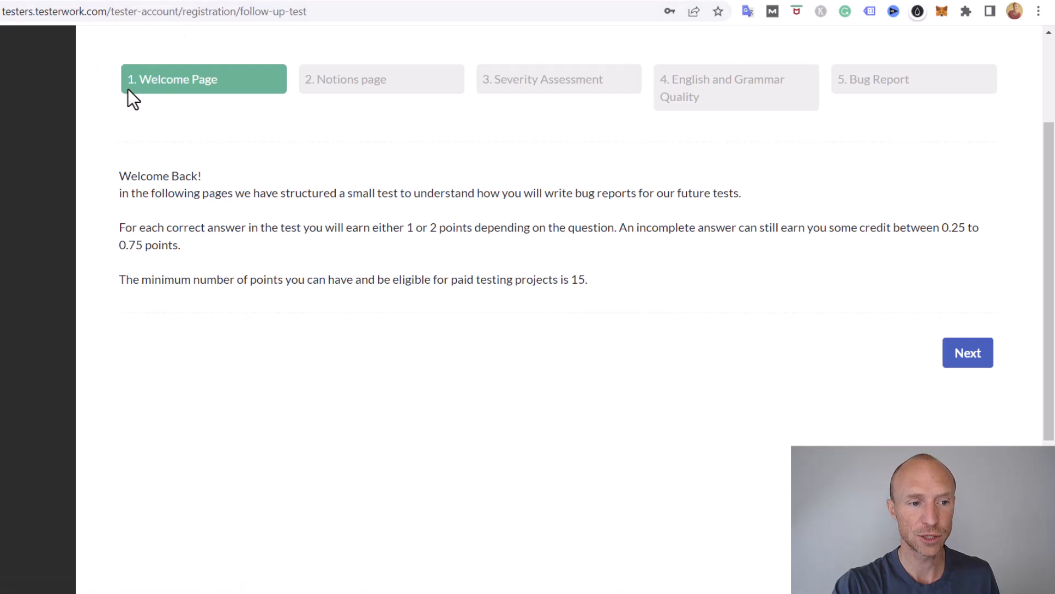
{"action": "mouse_move", "coordinate": [189, 232]}
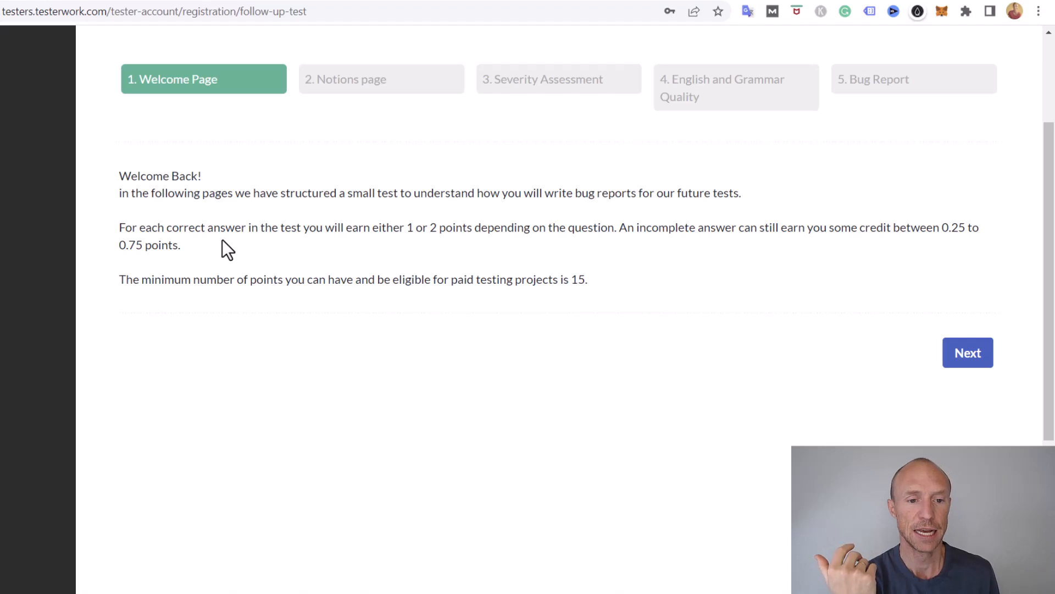
{"action": "mouse_move", "coordinate": [371, 253]}
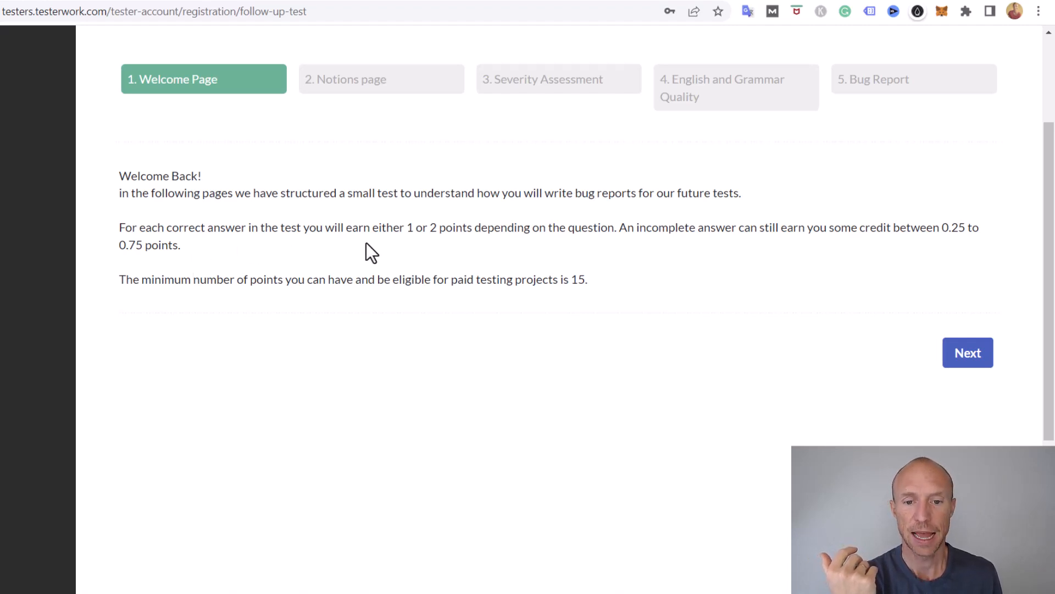
{"action": "mouse_move", "coordinate": [496, 263]}
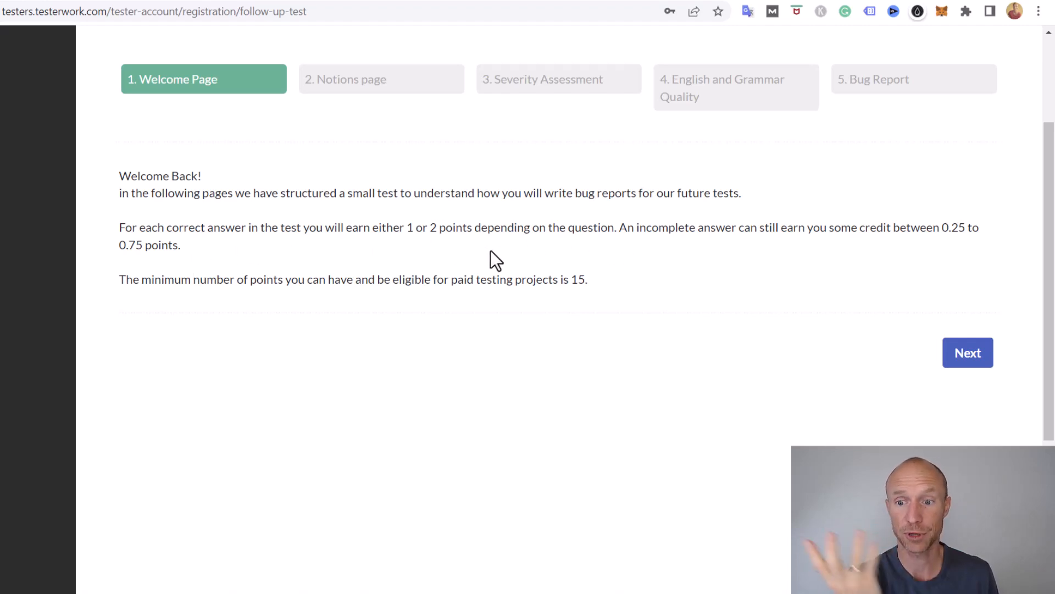
{"action": "mouse_move", "coordinate": [260, 278]}
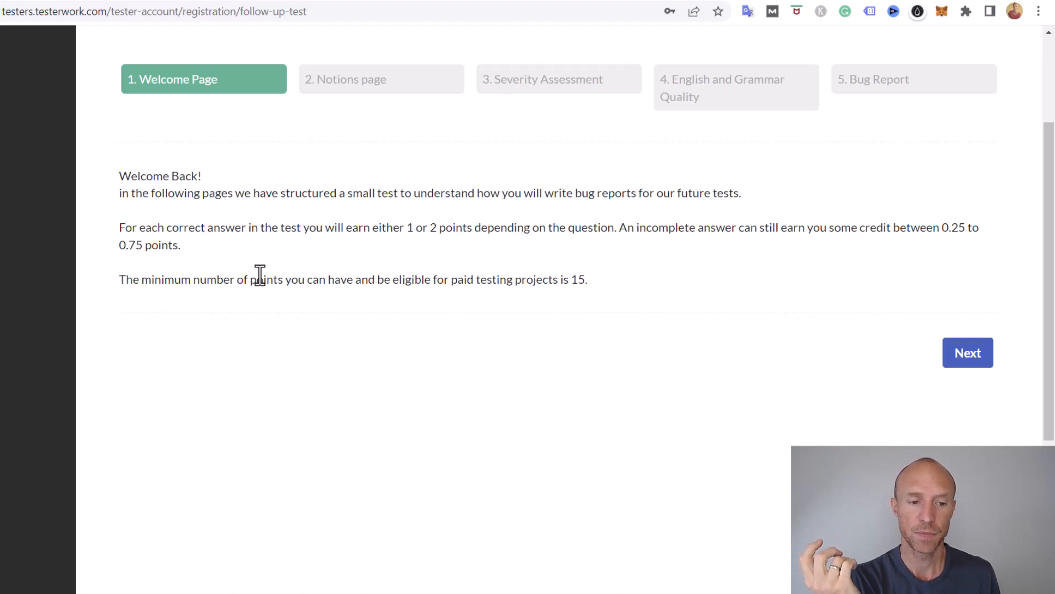
{"action": "mouse_move", "coordinate": [550, 258]}
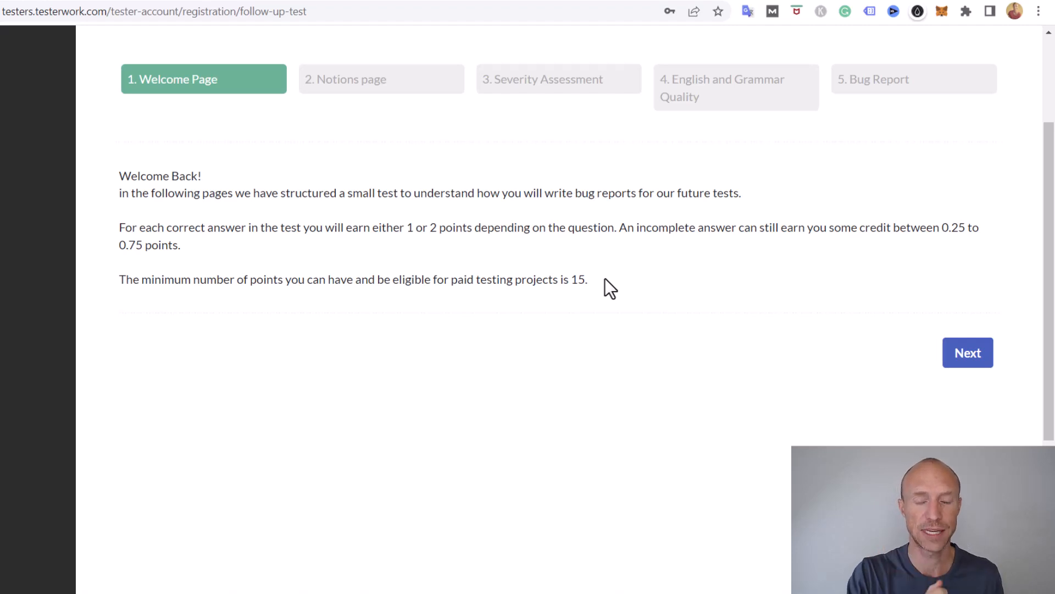
{"action": "mouse_move", "coordinate": [240, 87]}
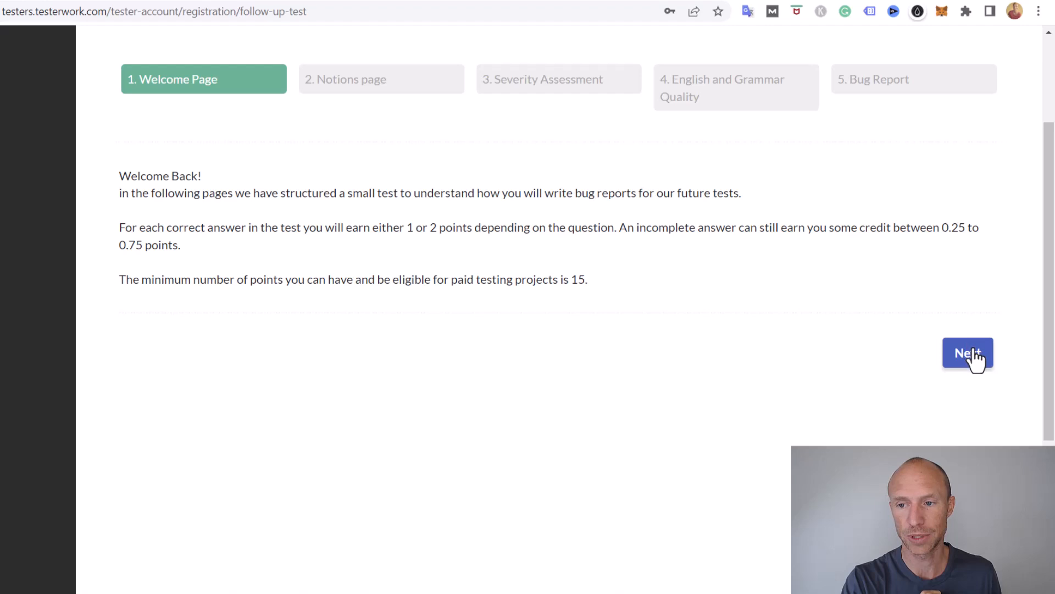
{"action": "mouse_move", "coordinate": [514, 133]}
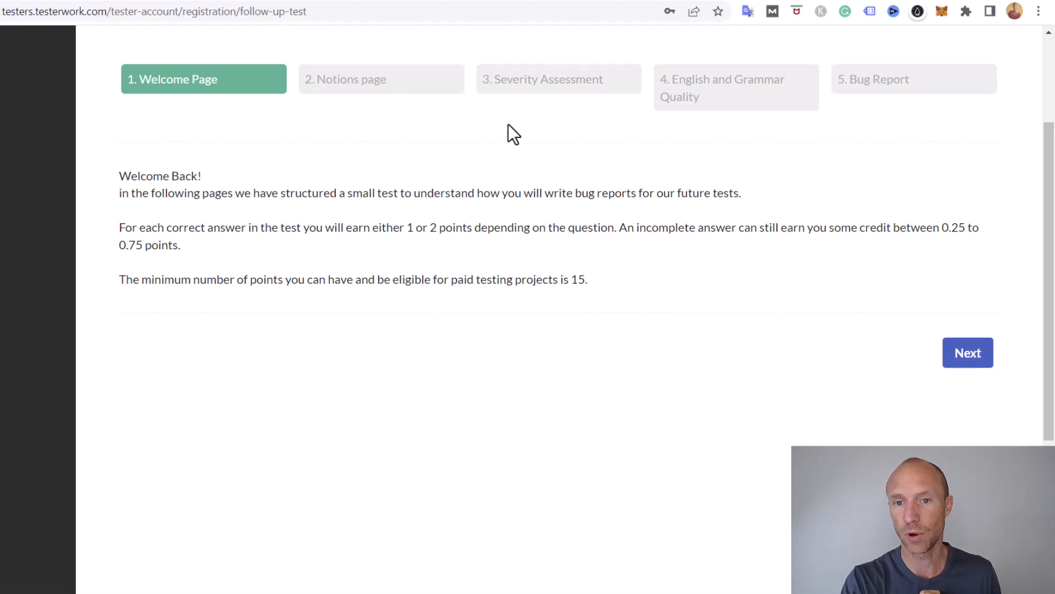
{"action": "mouse_move", "coordinate": [968, 352]}
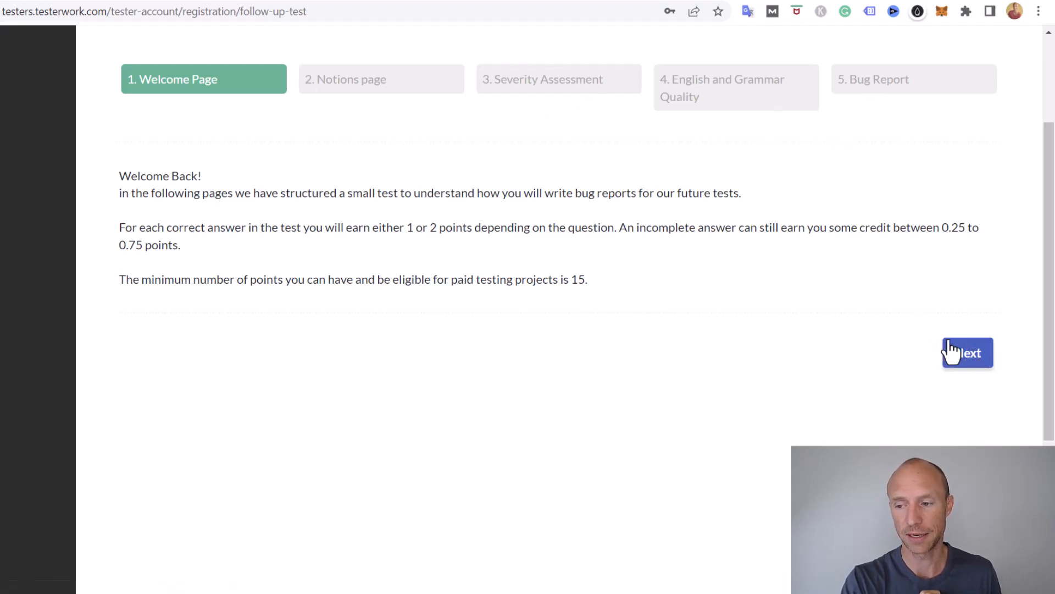
- Advance from the Welcome Page to the bug-report Notions page and return to its top
{"action": "left_click", "coordinate": [968, 352]}
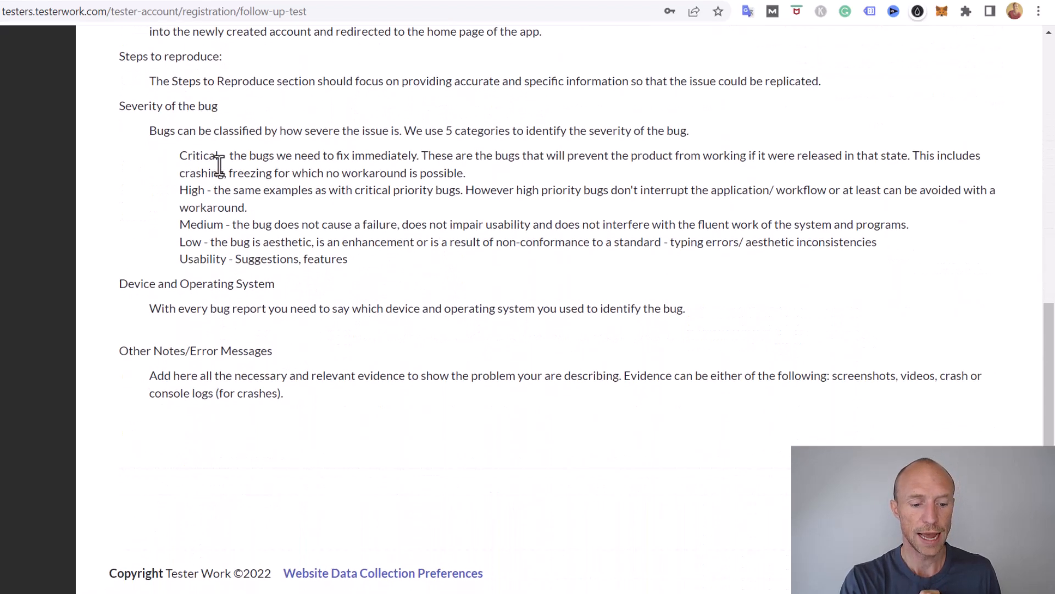
{"action": "scroll", "scroll_direction": "up", "scroll_amount": 3}
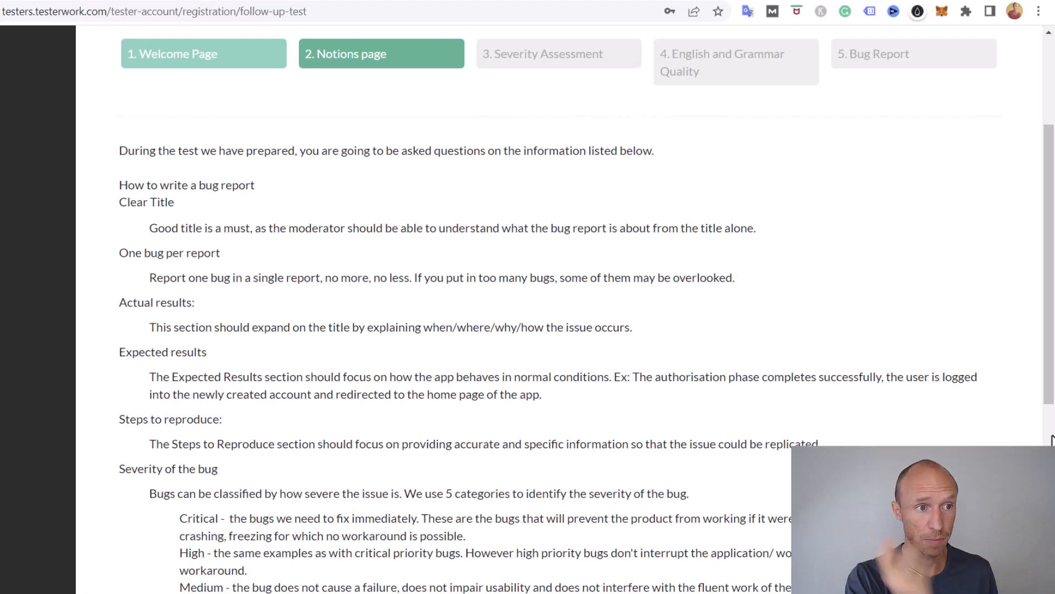
{"action": "mouse_move", "coordinate": [536, 227]}
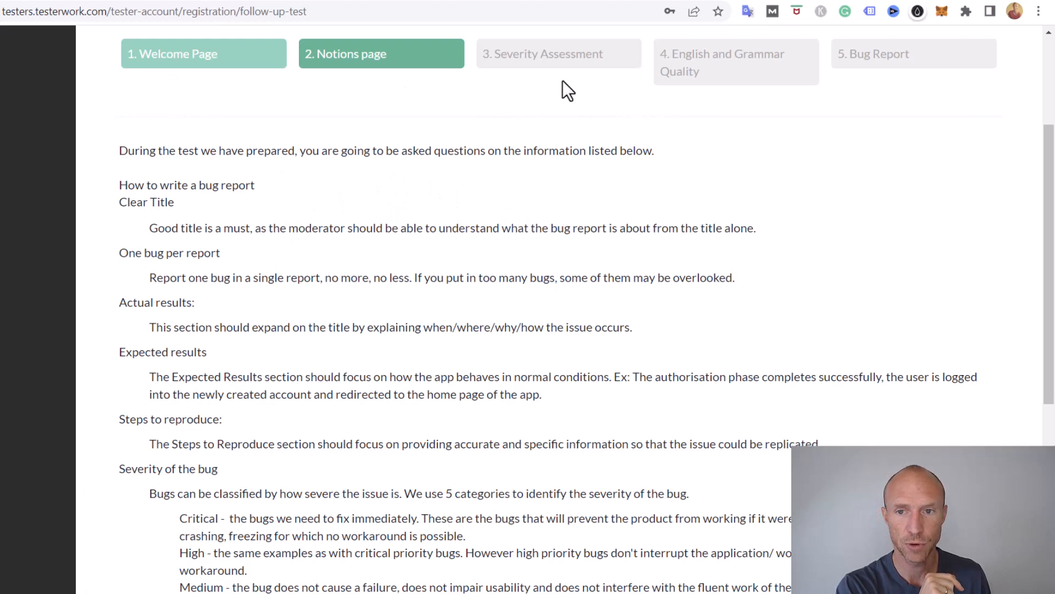
{"action": "mouse_move", "coordinate": [892, 137]}
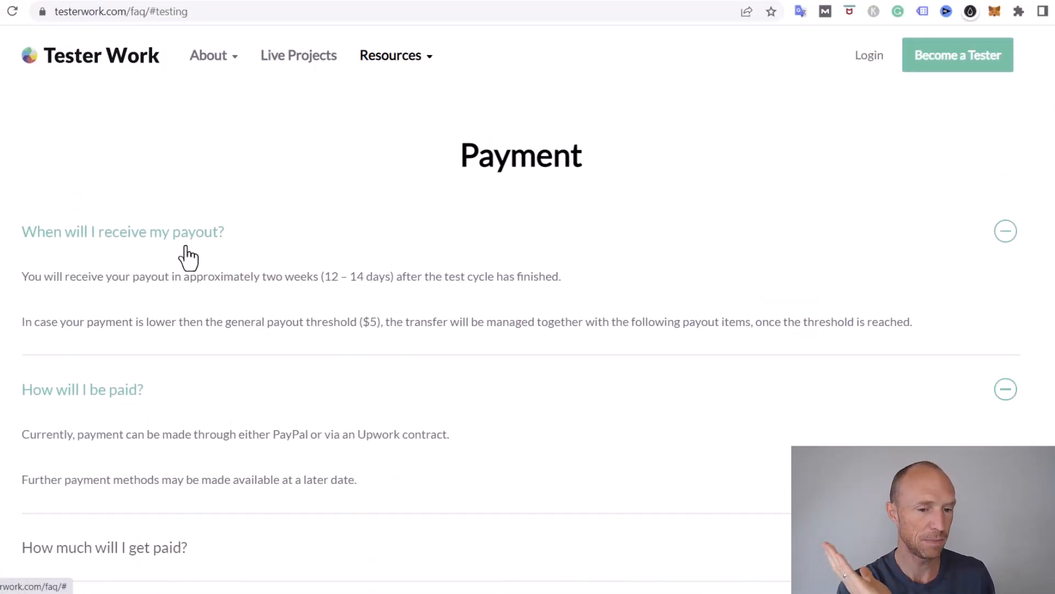
{"action": "scroll", "scroll_direction": "down", "scroll_amount": 3}
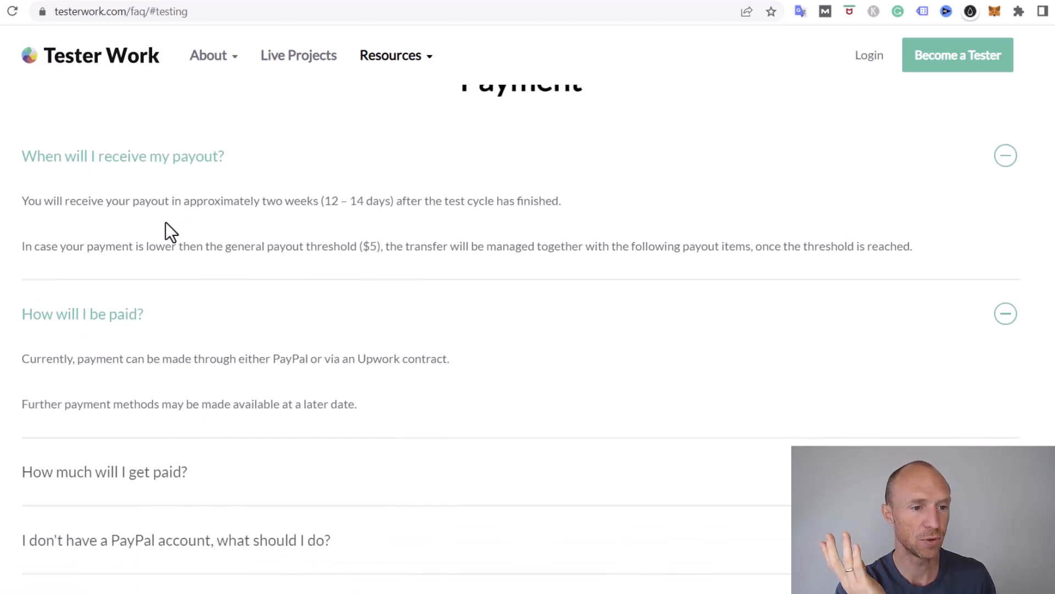
{"action": "mouse_move", "coordinate": [100, 174]}
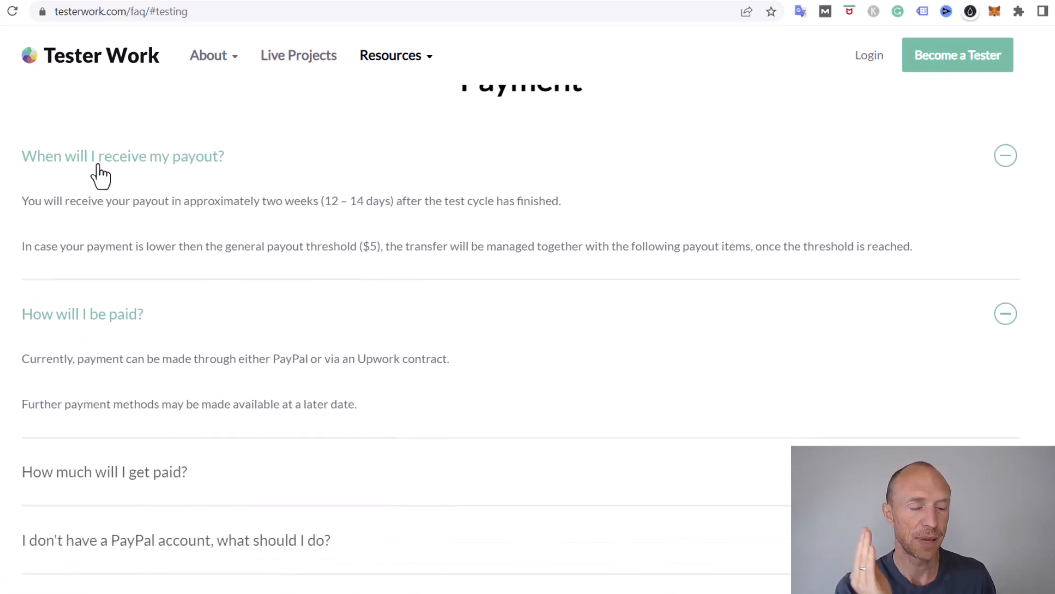
{"action": "mouse_move", "coordinate": [54, 162]}
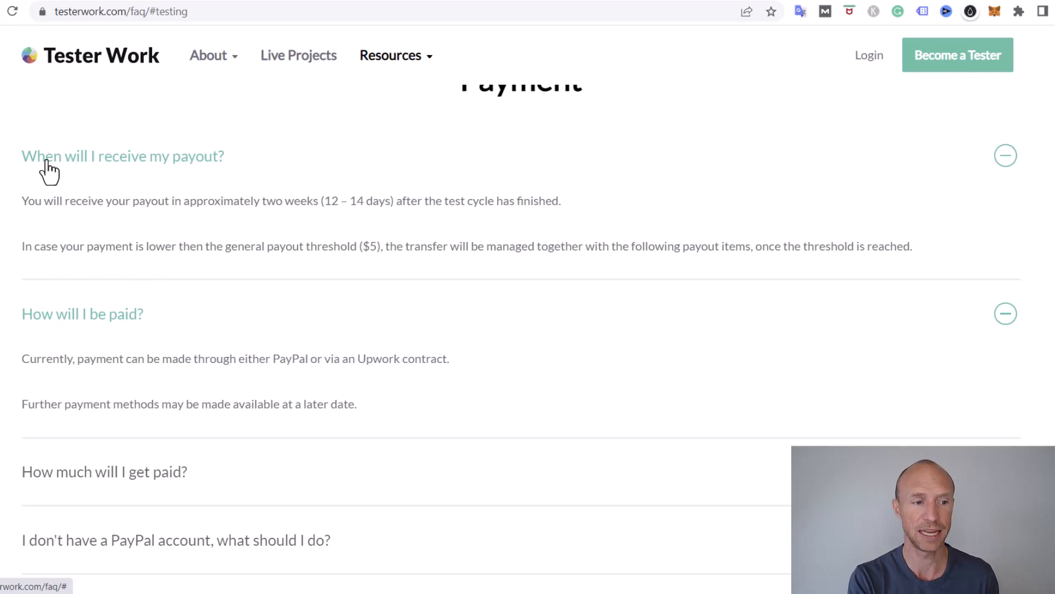
{"action": "mouse_move", "coordinate": [137, 247]}
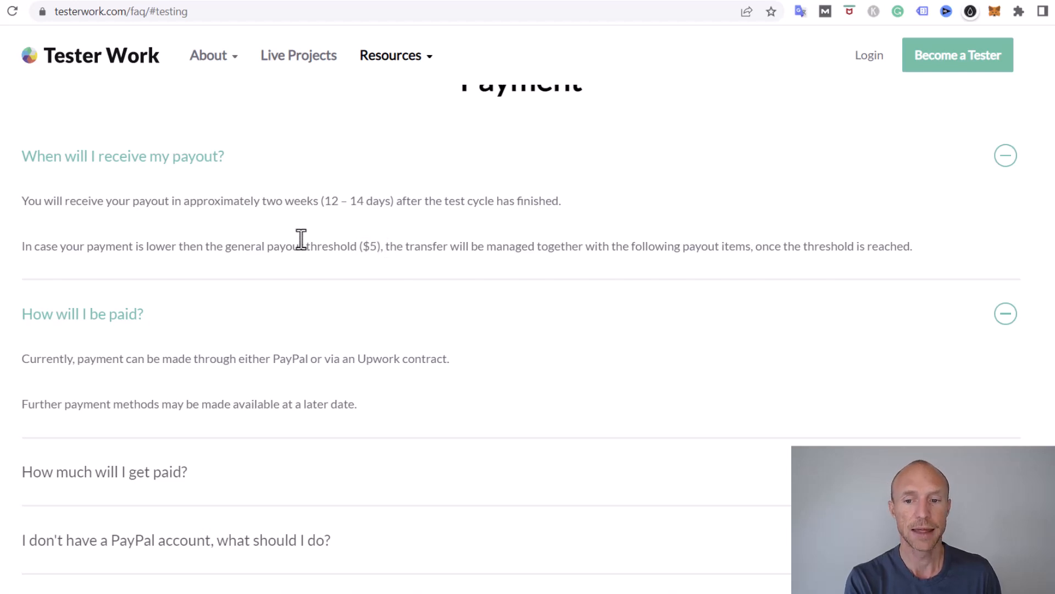
{"action": "mouse_move", "coordinate": [299, 239]}
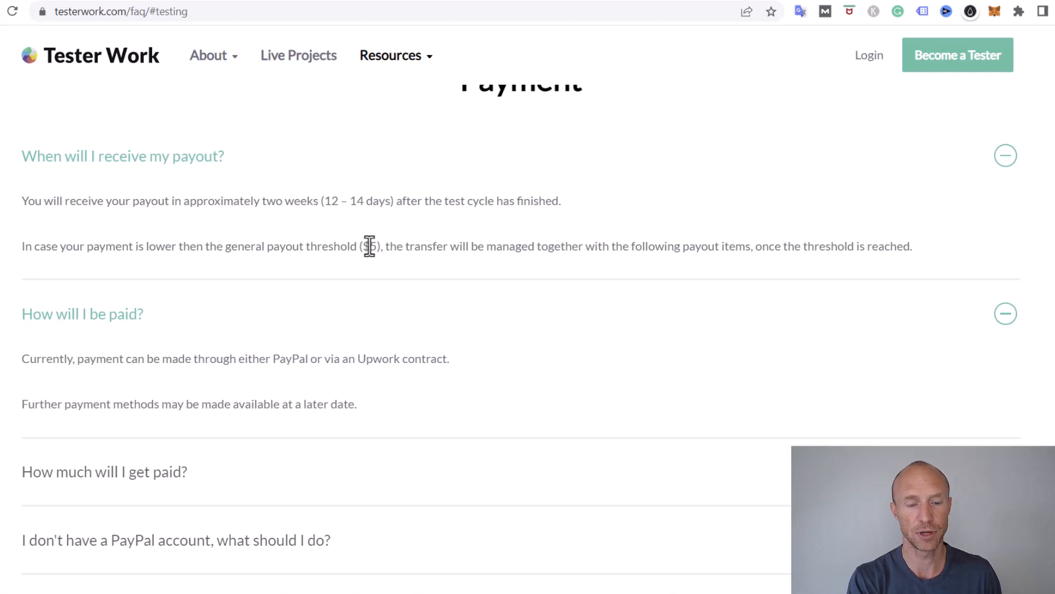
{"action": "scroll", "scroll_direction": "down", "scroll_amount": 3}
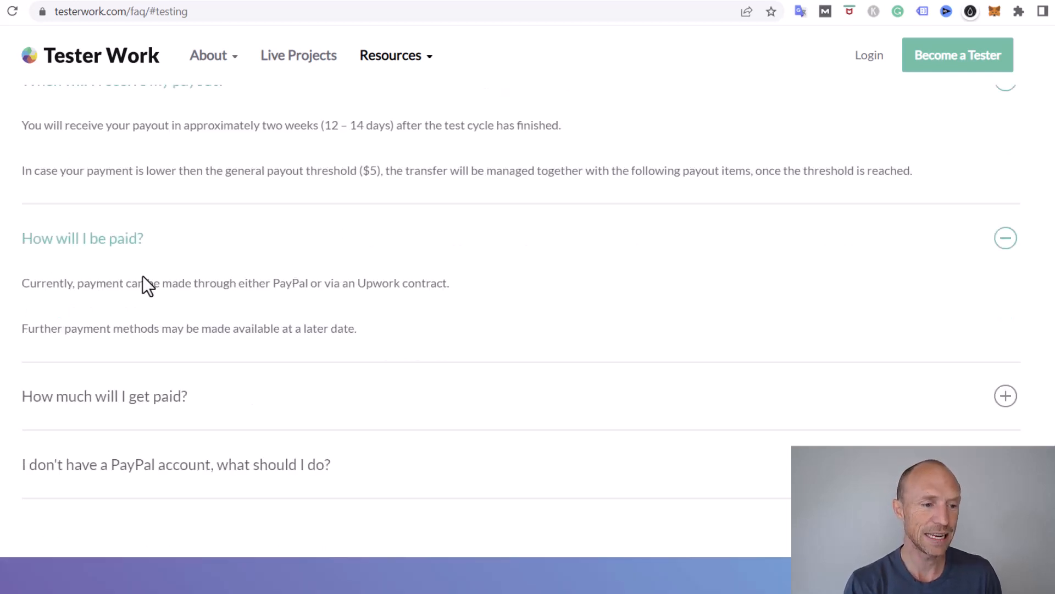
{"action": "mouse_move", "coordinate": [324, 290]}
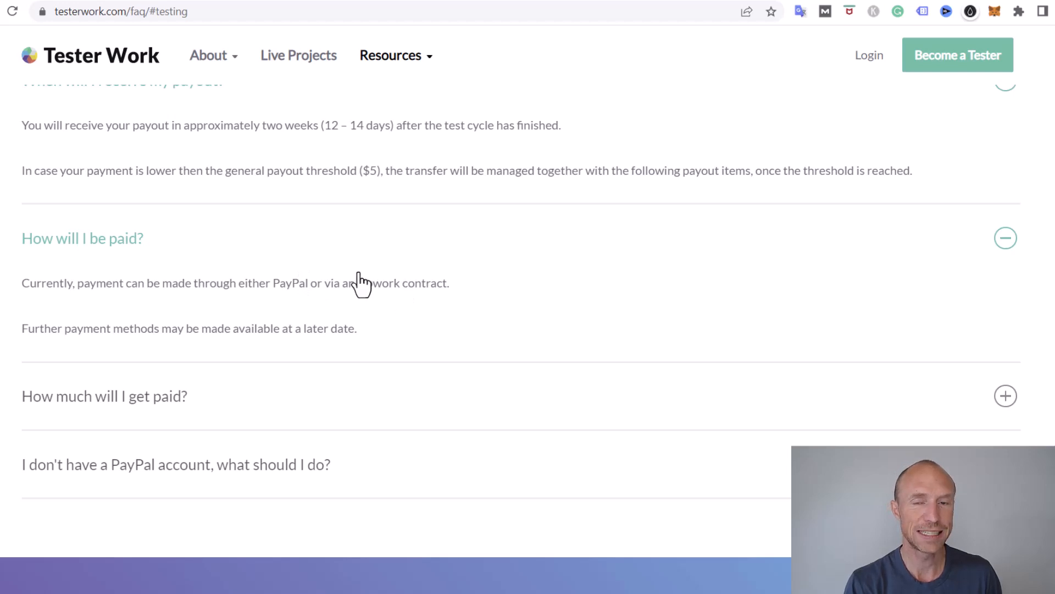
- Scroll down the FAQ to the question about not having a PayPal account
{"action": "scroll", "scroll_direction": "down", "scroll_amount": 3}
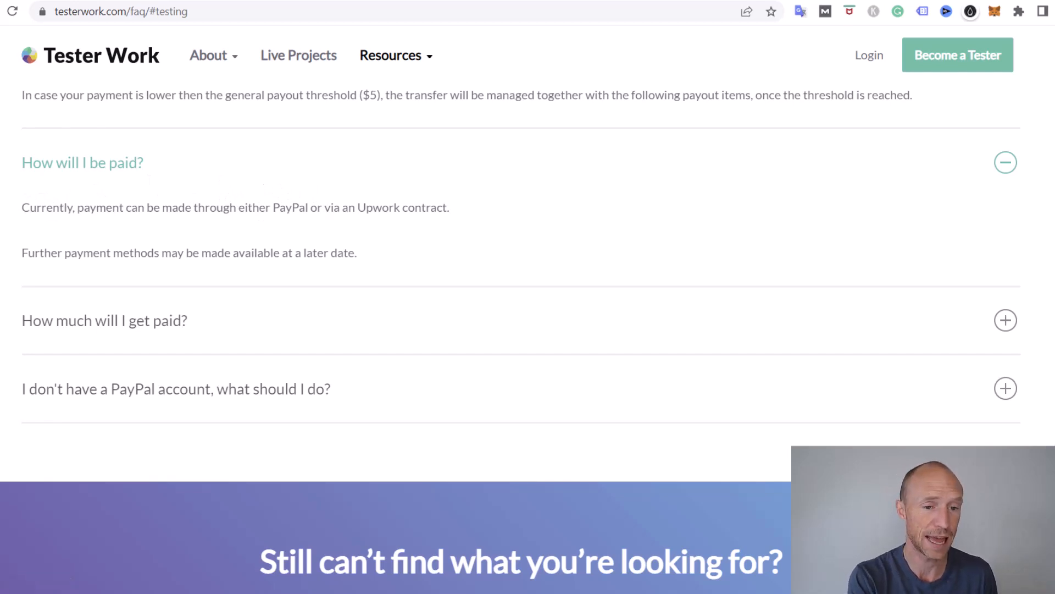
{"action": "mouse_move", "coordinate": [296, 202]}
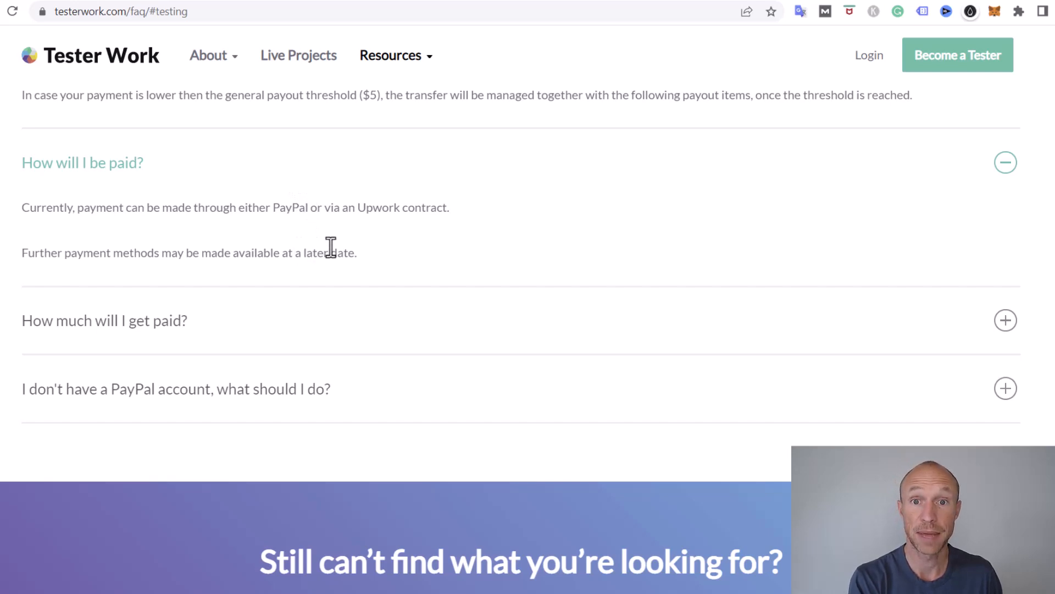
{"action": "scroll", "scroll_direction": "down", "scroll_amount": 3}
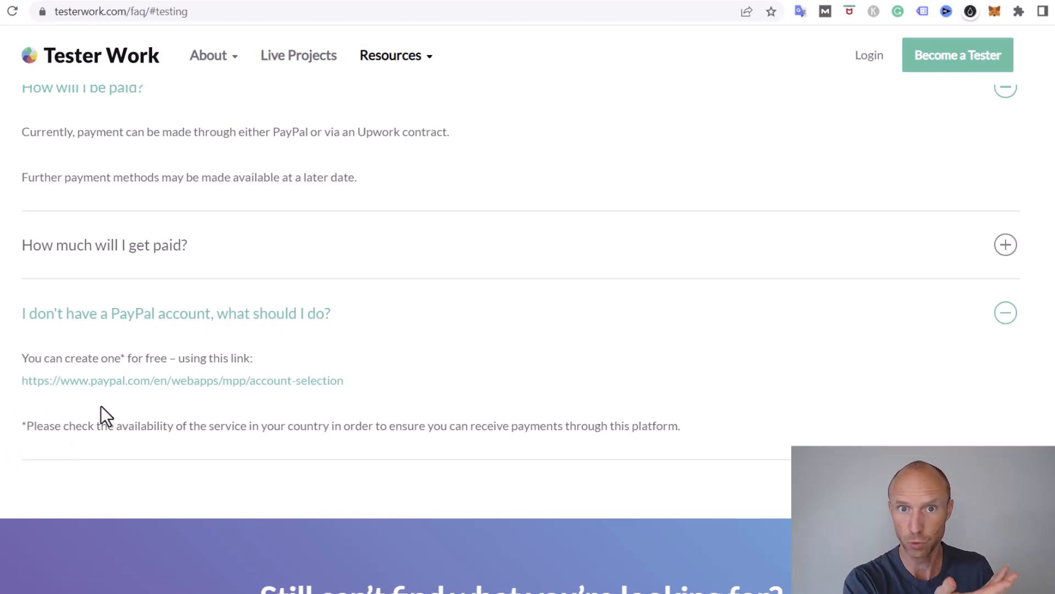
{"action": "mouse_move", "coordinate": [139, 389]}
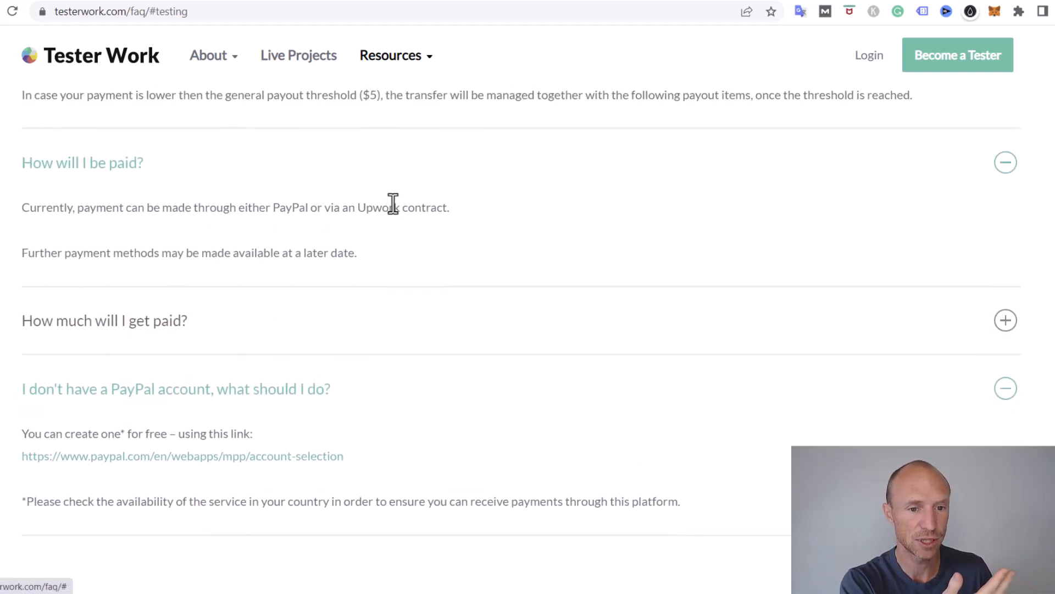
{"action": "scroll", "scroll_direction": "down", "scroll_amount": 3}
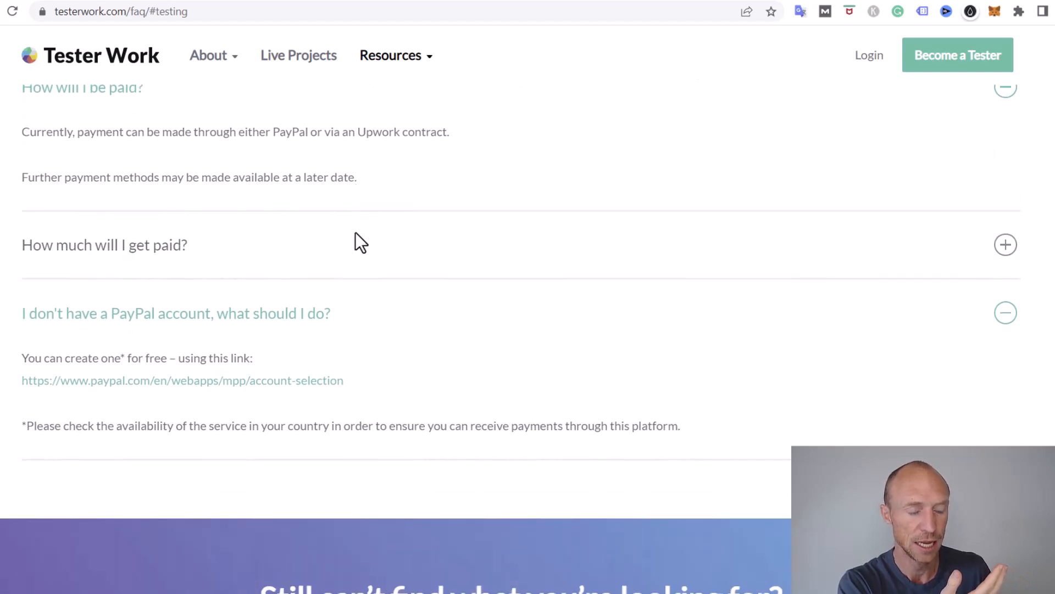